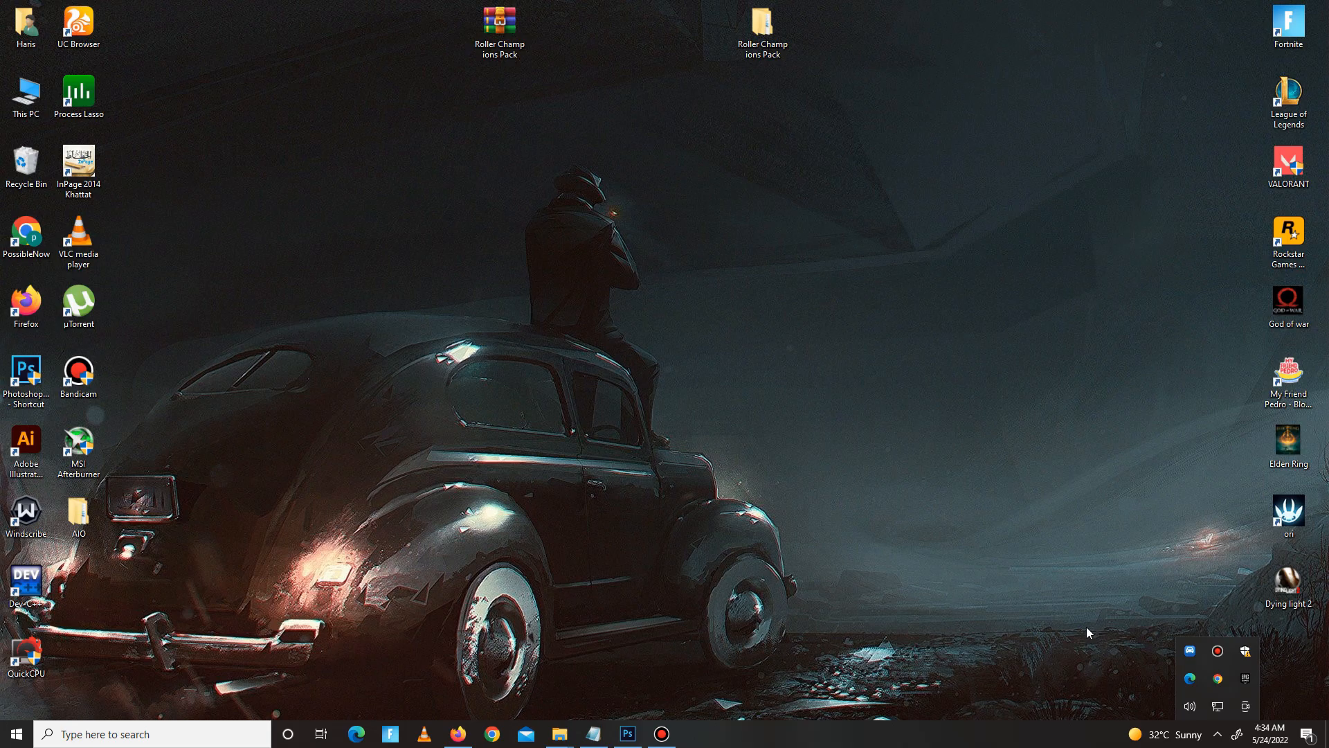
{"action": "mouse_move", "coordinate": [1077, 478]}
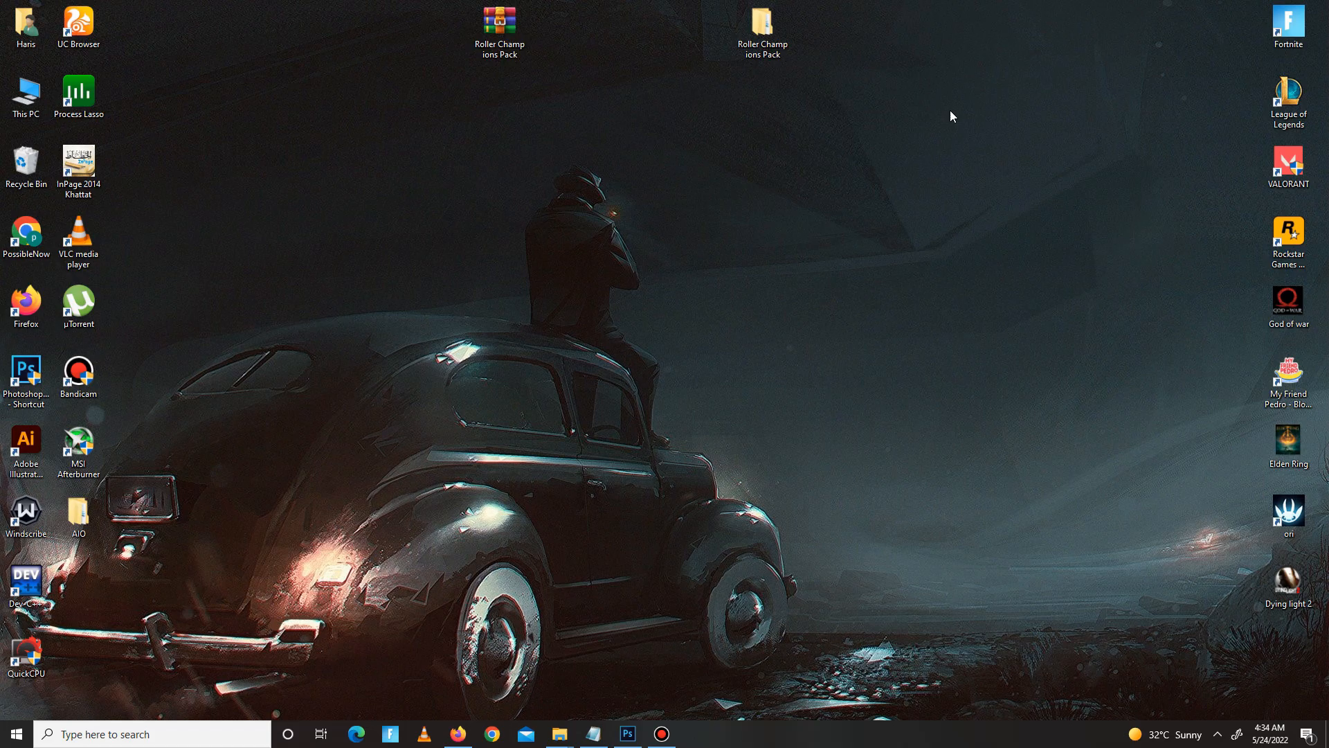
{"action": "mouse_move", "coordinate": [905, 119]}
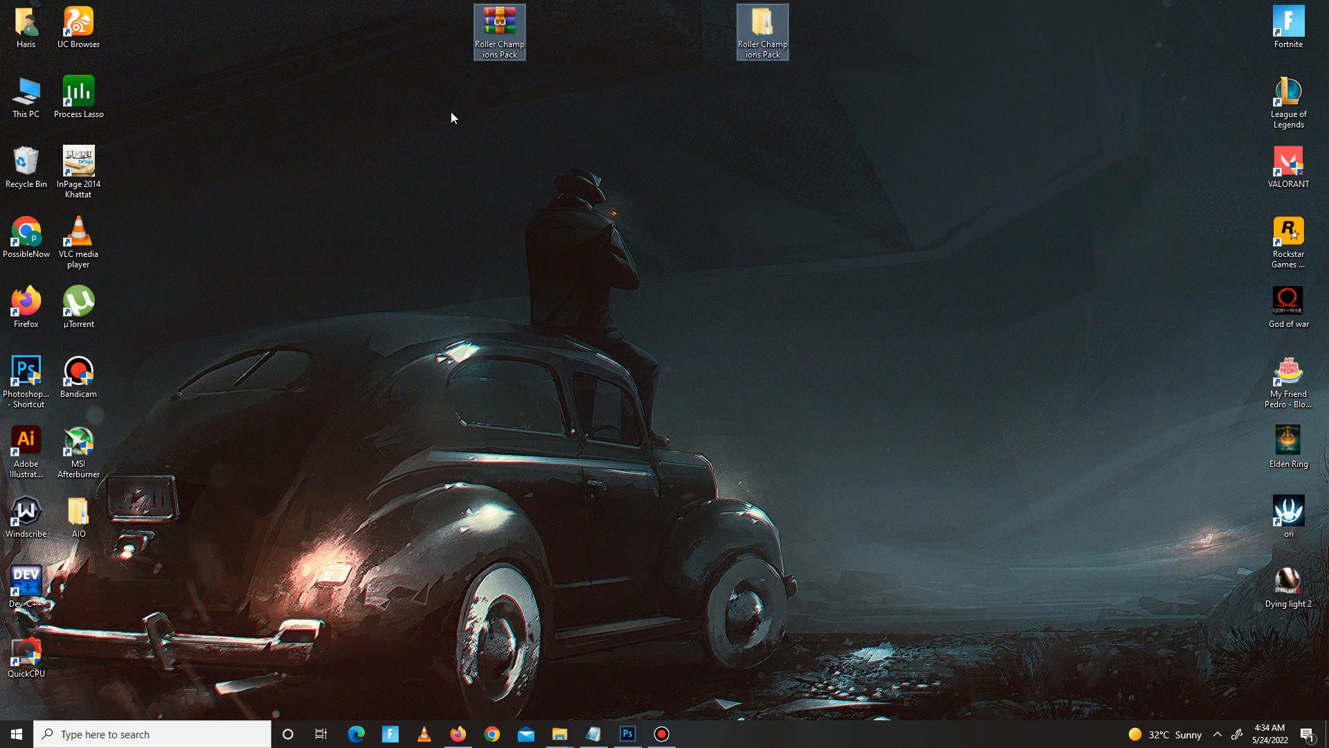
{"action": "mouse_move", "coordinate": [549, 36]}
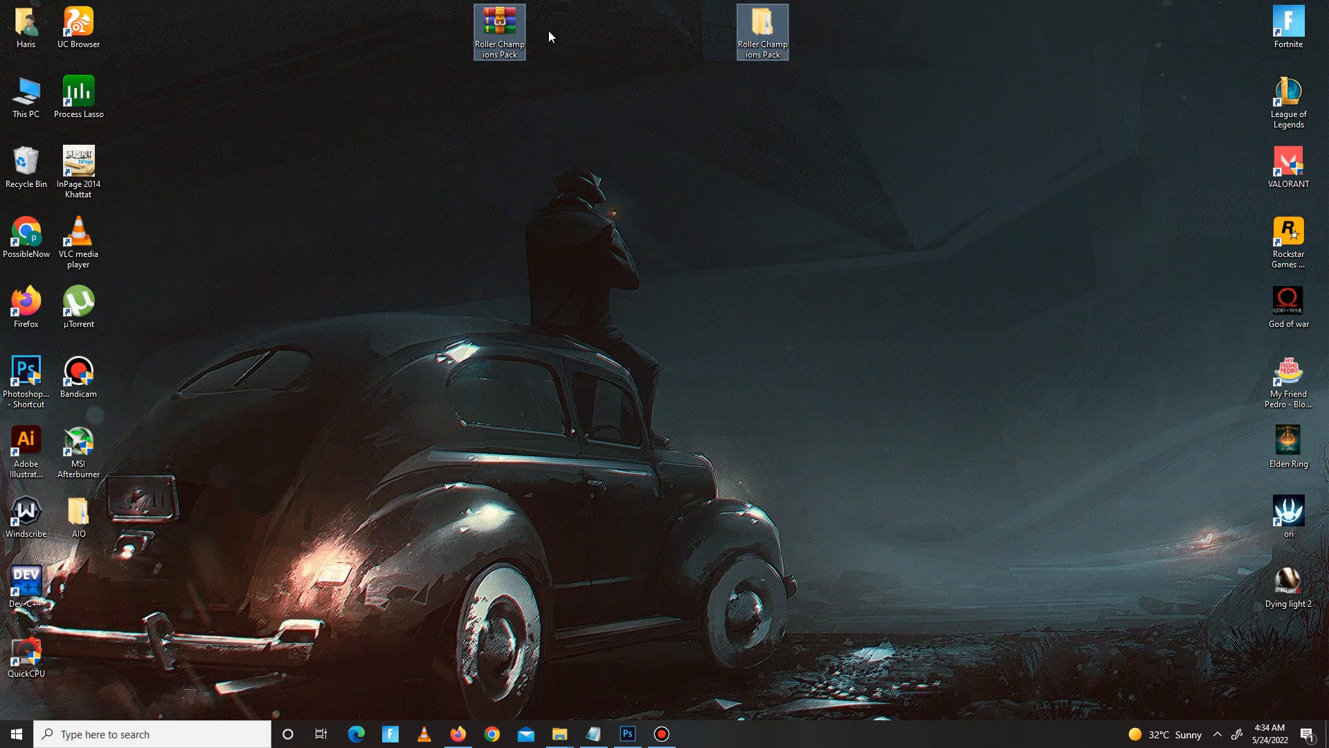
- From the desktop, enter the Roller Champ ions Pack folder and its DX subfolder with the Directx 12 installer
{"action": "right_click", "coordinate": [498, 32]}
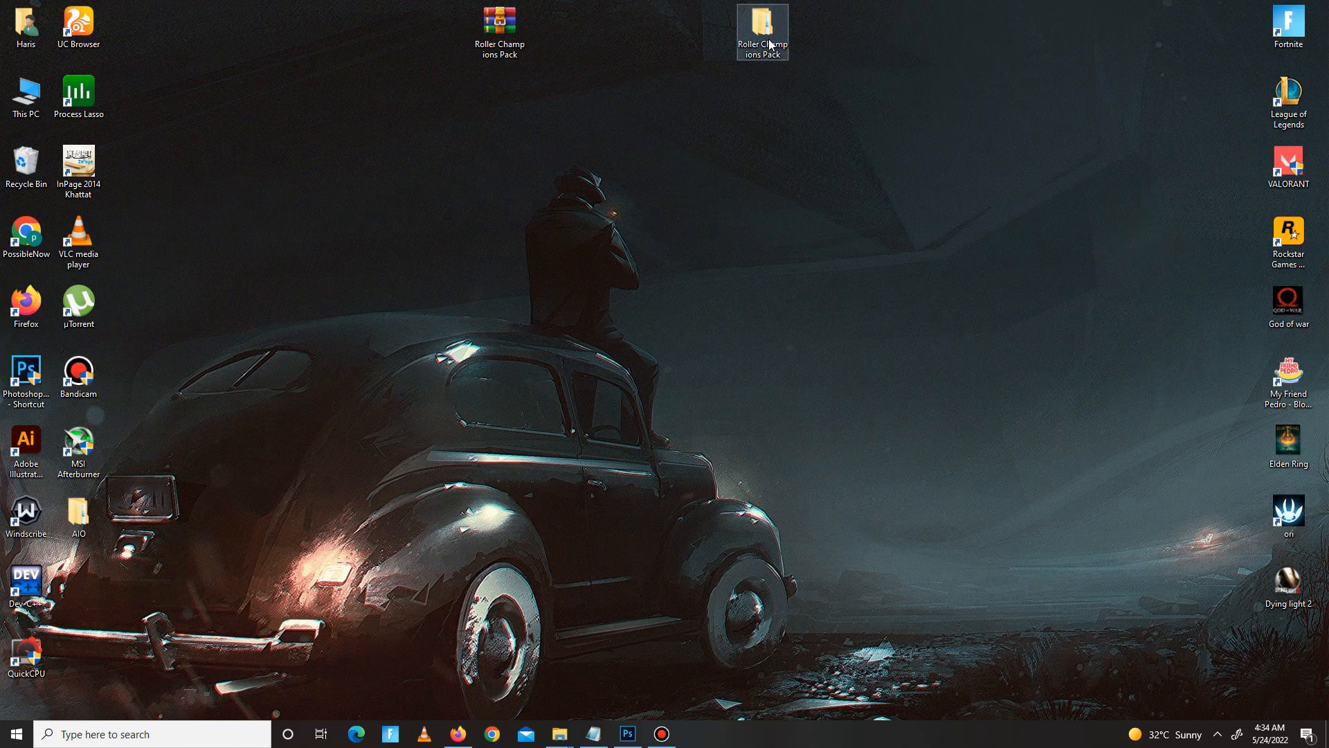
{"action": "double_click", "coordinate": [762, 29]}
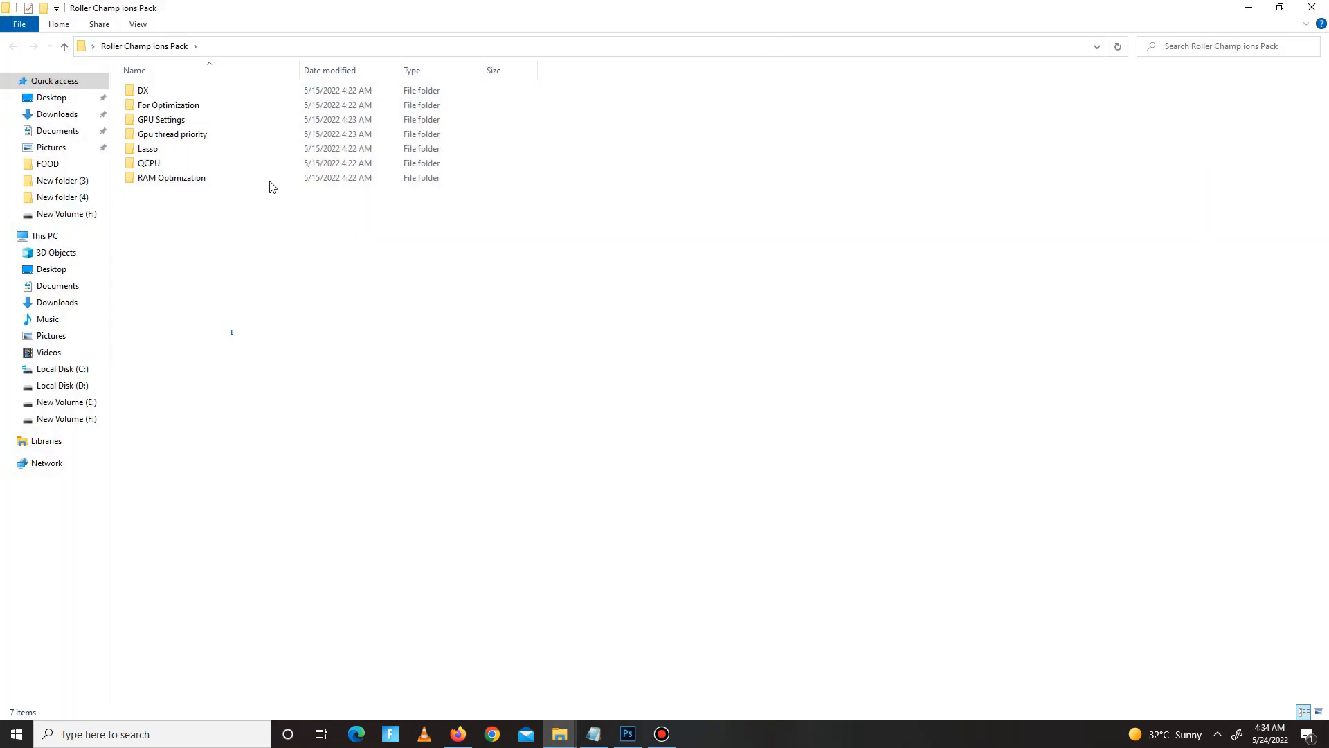
{"action": "key", "text": "ctrl+a"}
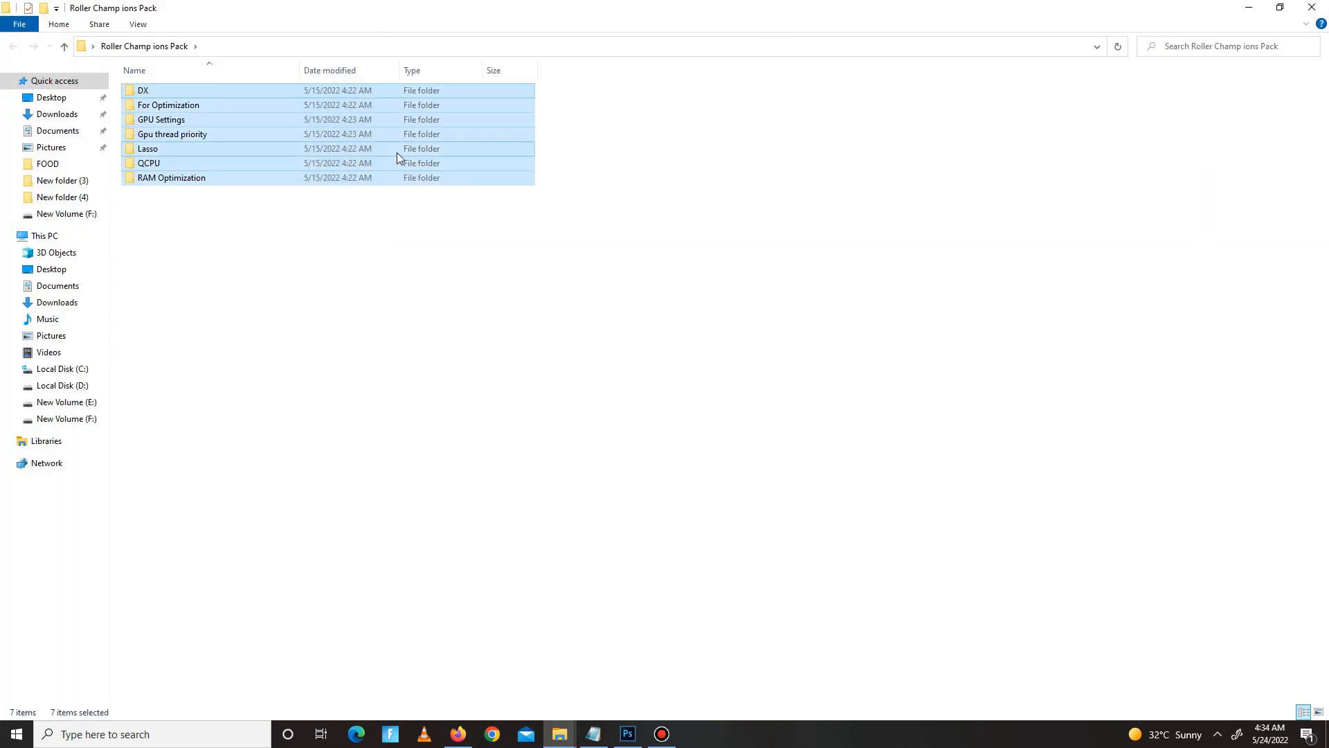
{"action": "double_click", "coordinate": [143, 90]}
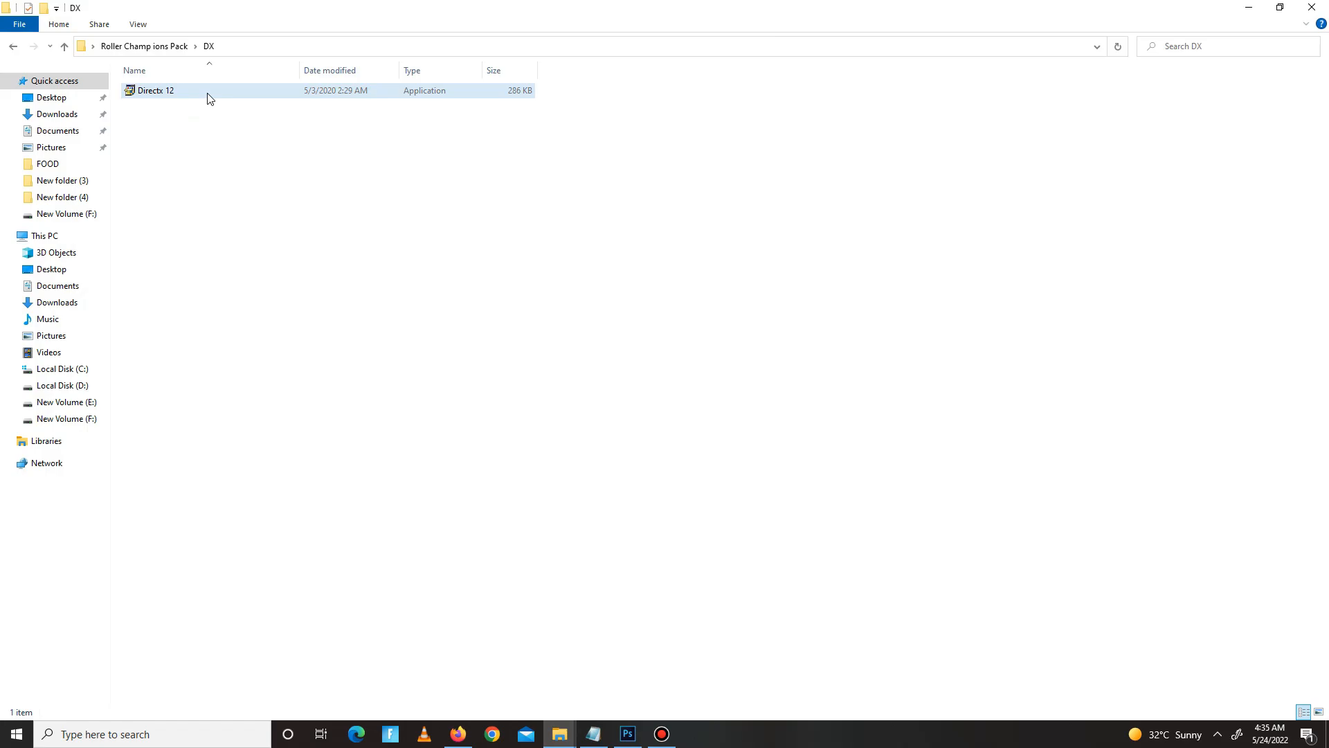
- Run the Directx 12 installer, accepting the license and skipping the Bing Bar, until setup finishes
{"action": "double_click", "coordinate": [156, 90]}
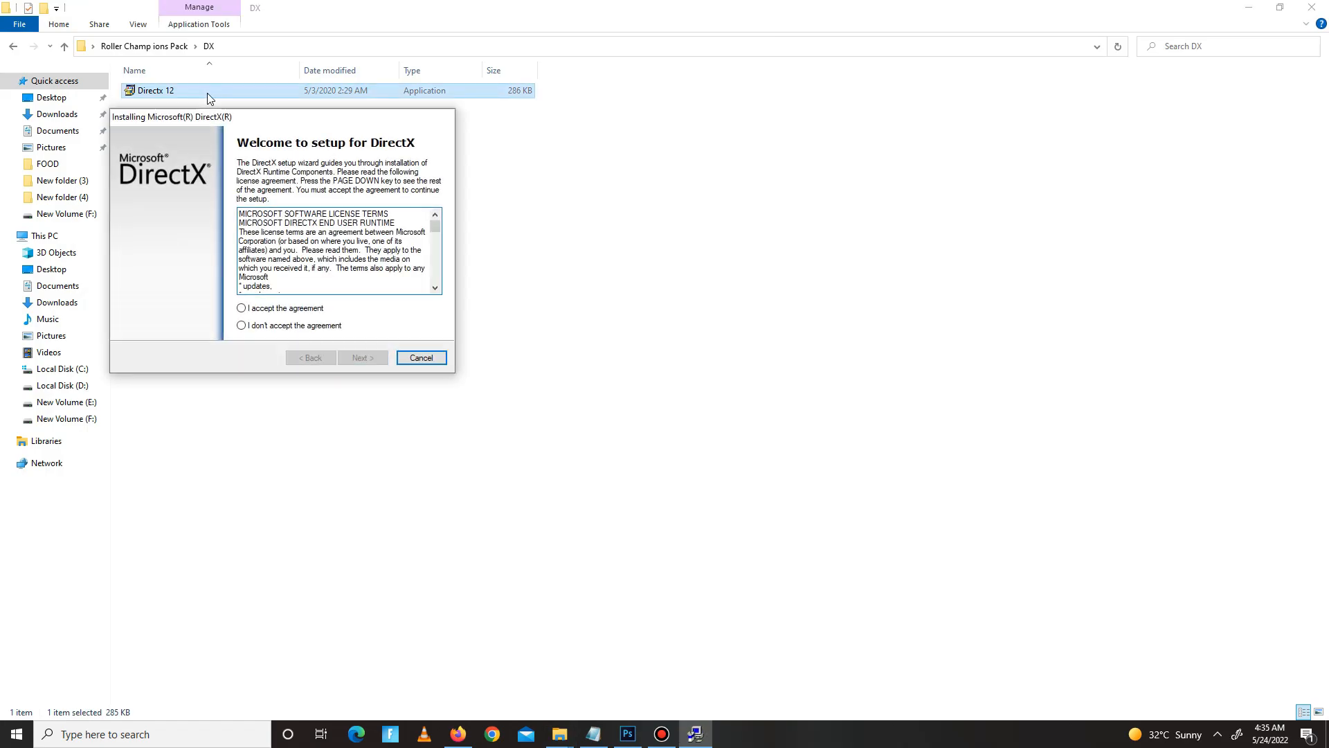
{"action": "left_click", "coordinate": [241, 308]}
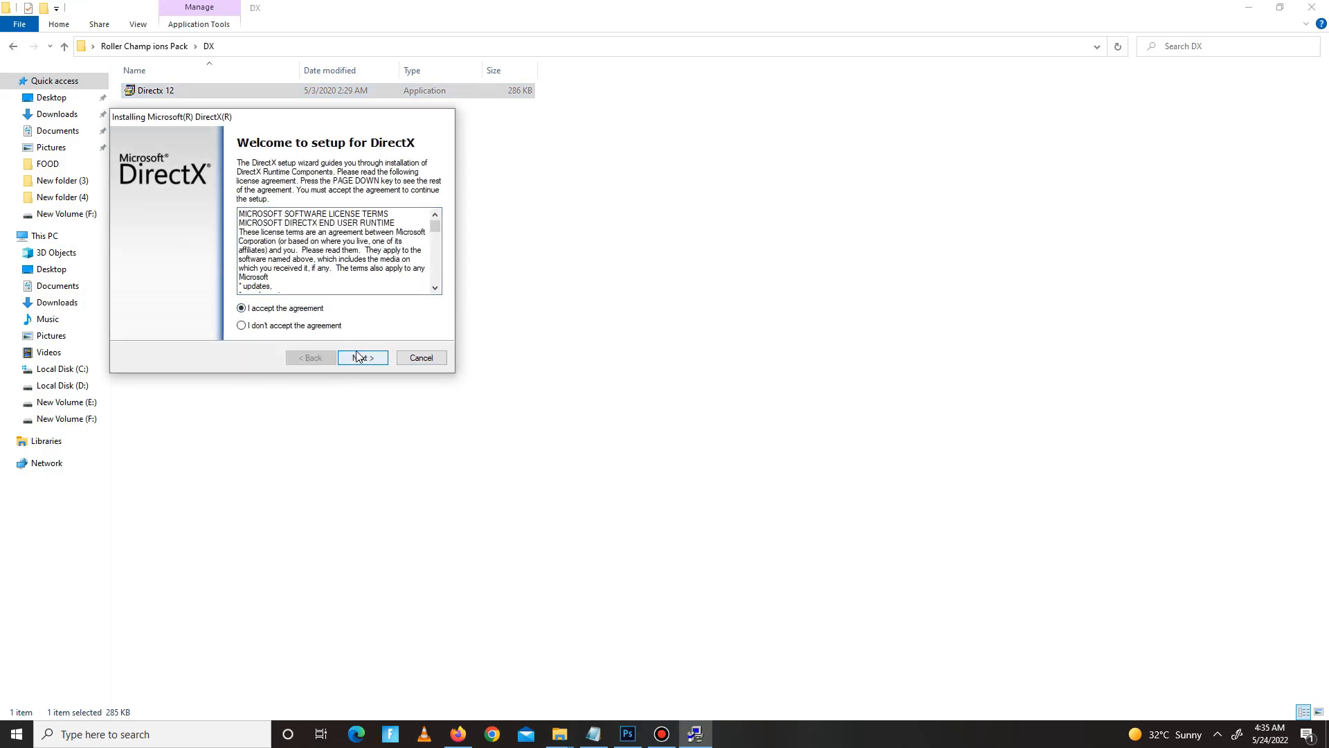
{"action": "left_click", "coordinate": [362, 357]}
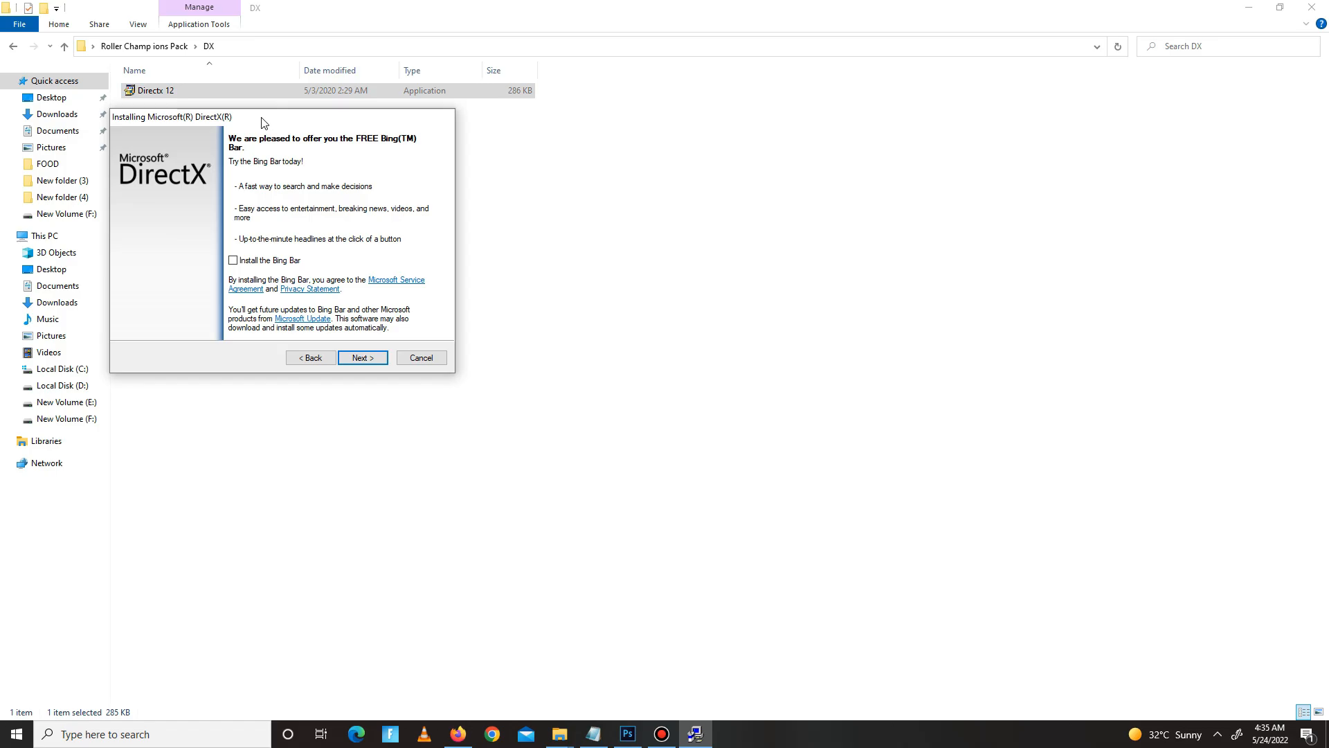
{"action": "left_click", "coordinate": [362, 357]}
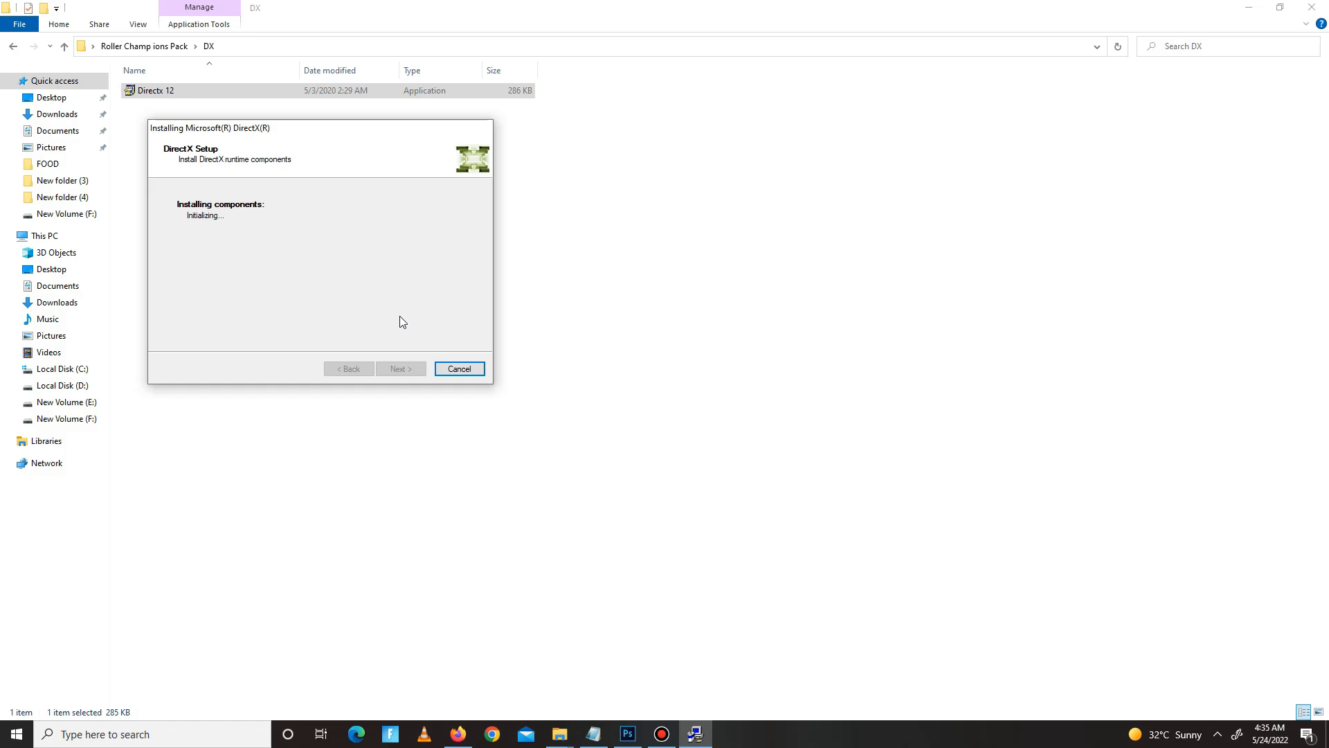
{"action": "mouse_move", "coordinate": [398, 233]}
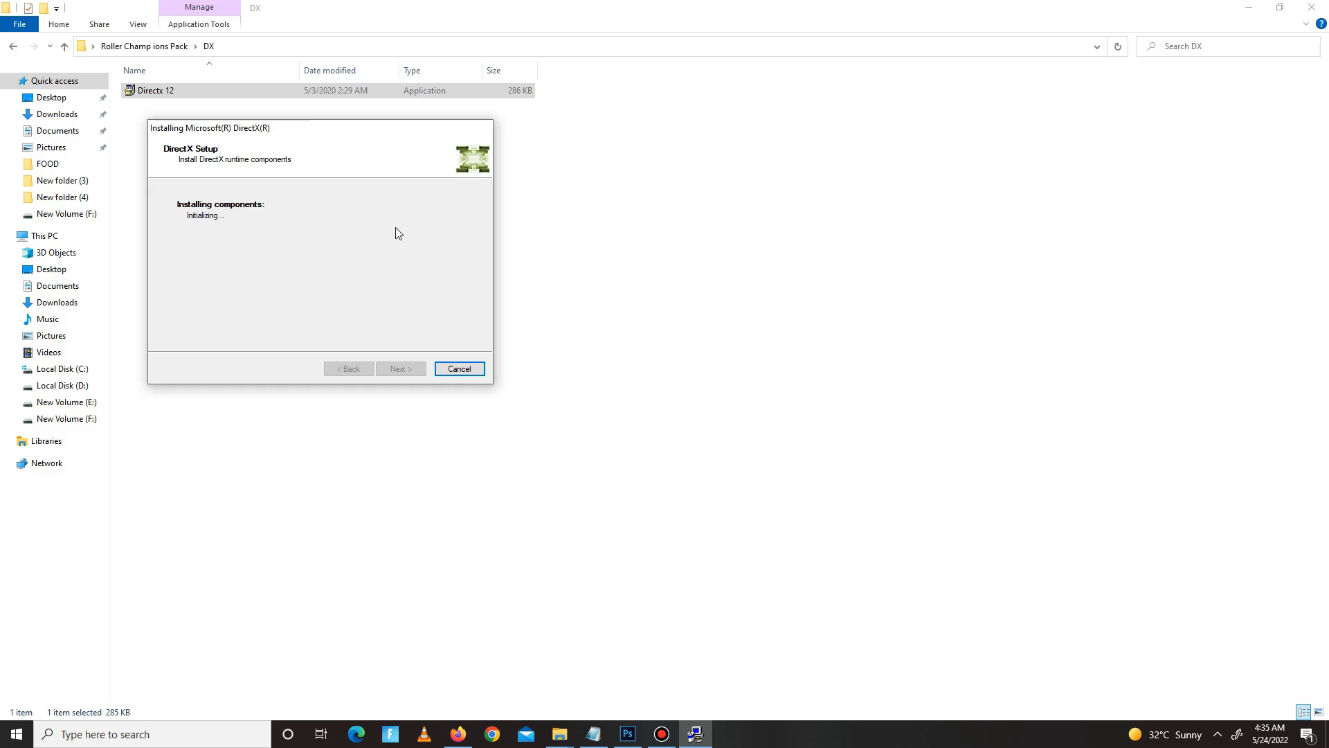
{"action": "mouse_move", "coordinate": [442, 127]}
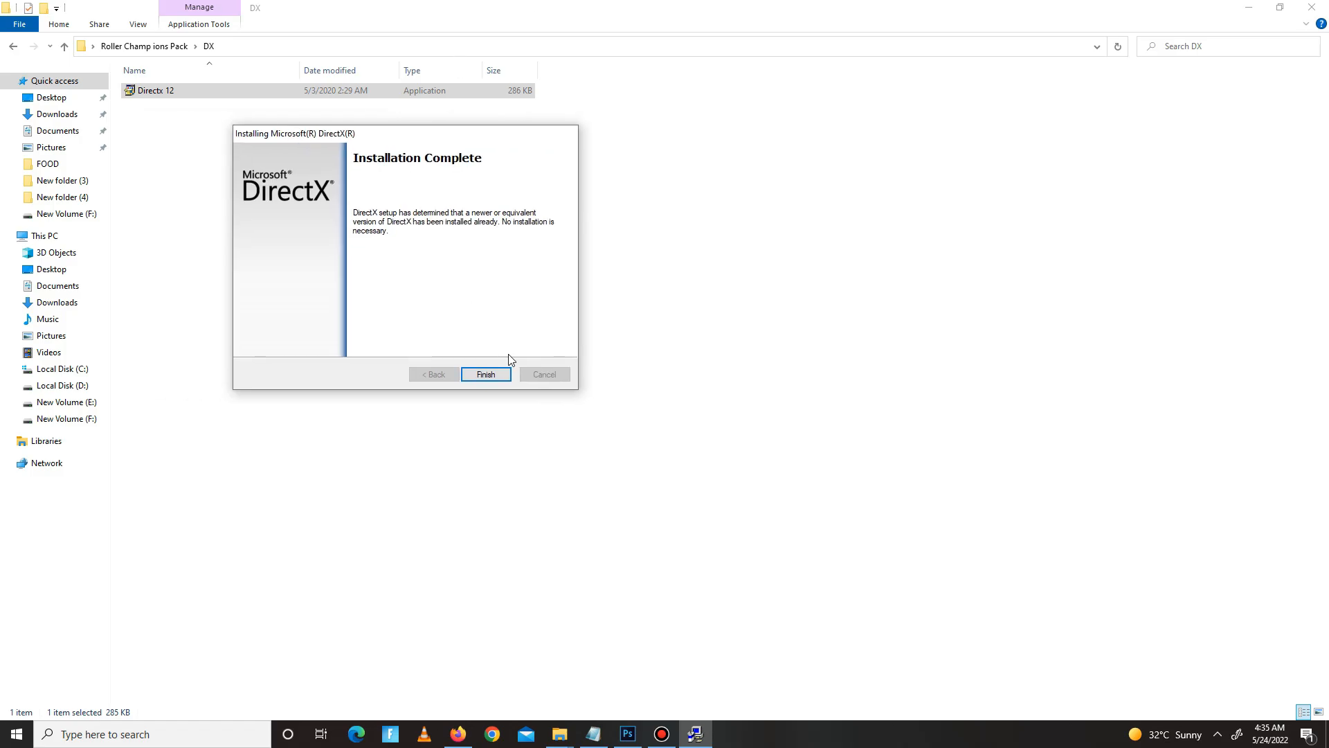
{"action": "left_click", "coordinate": [484, 375]}
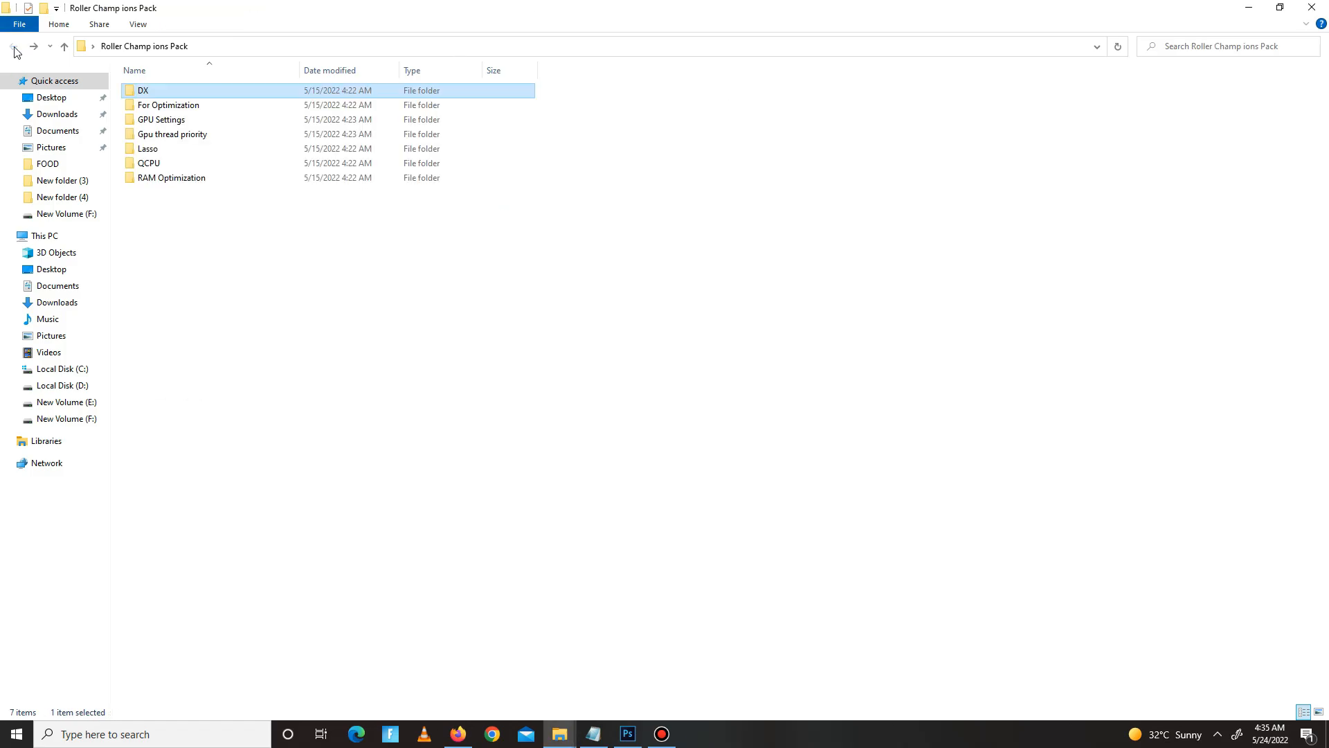
- In For Optimization, merge the CPU Optimization registry file and dismiss its success message
{"action": "double_click", "coordinate": [168, 104]}
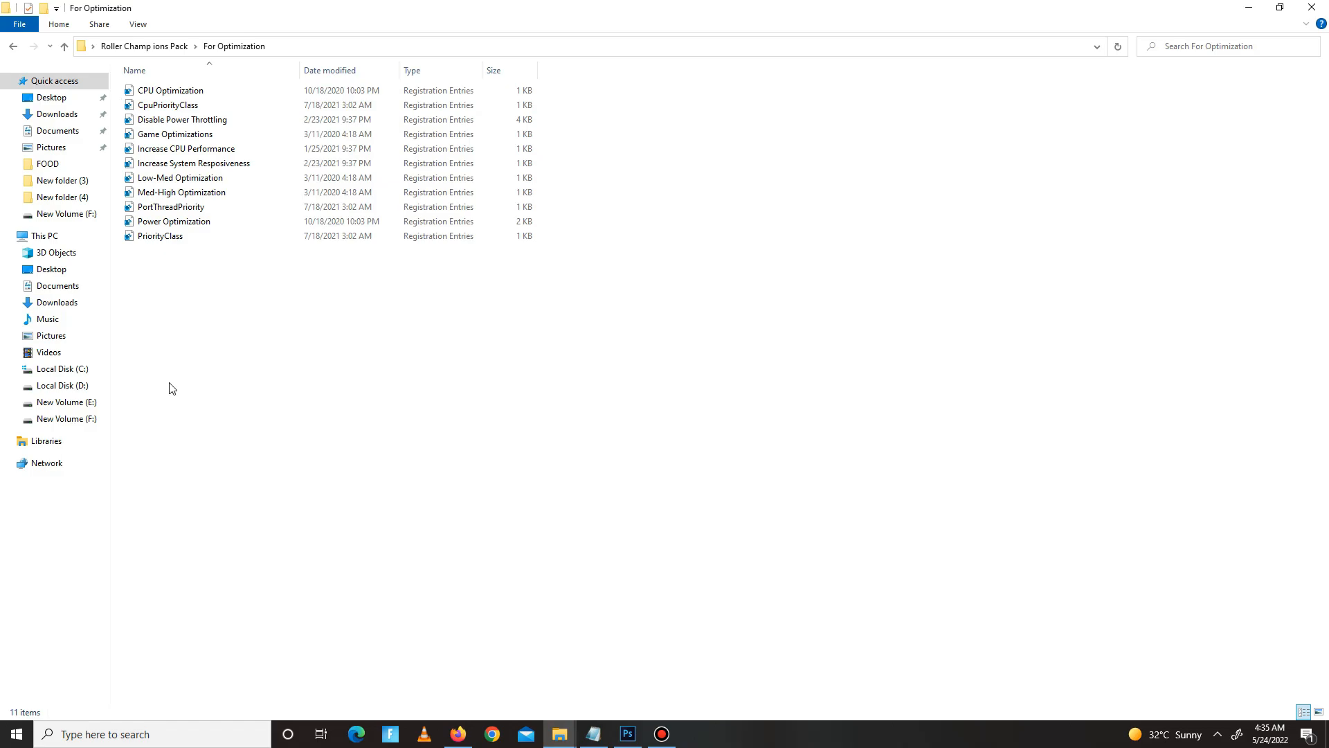
{"action": "left_click", "coordinate": [170, 90]}
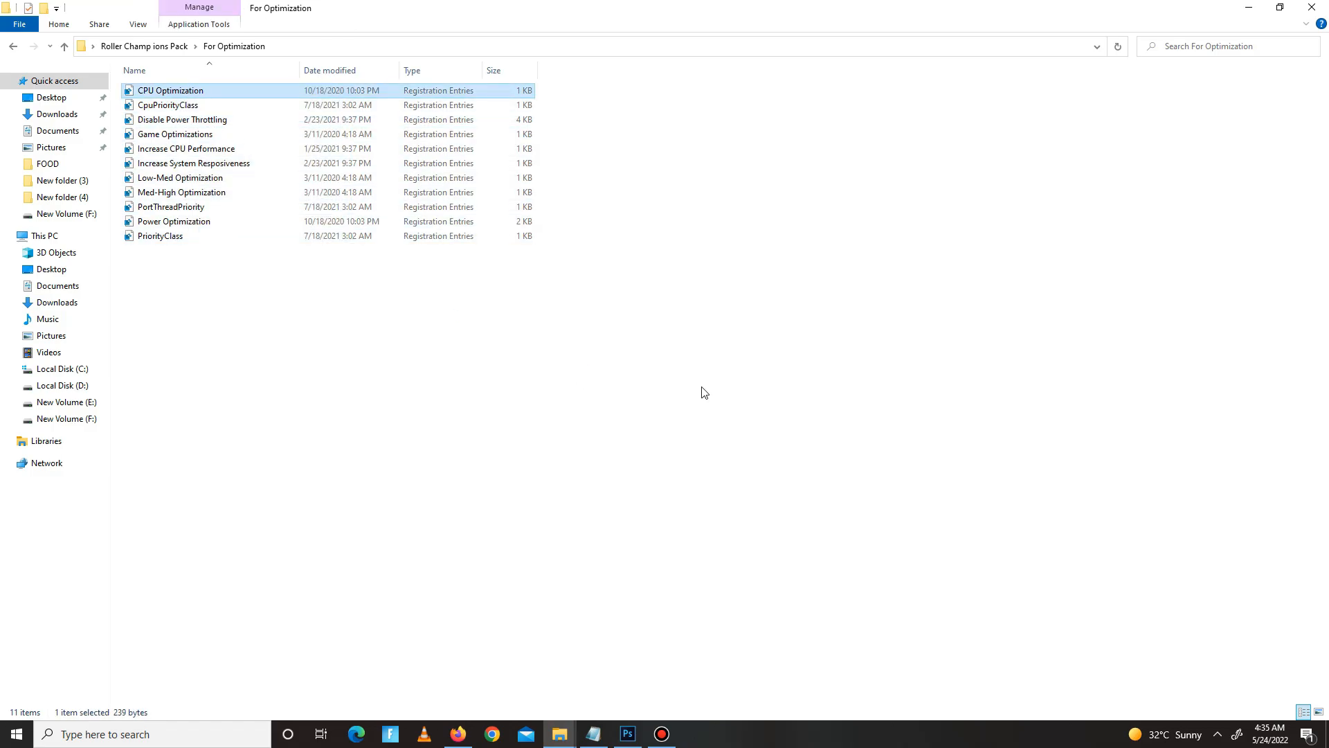
{"action": "double_click", "coordinate": [172, 92]}
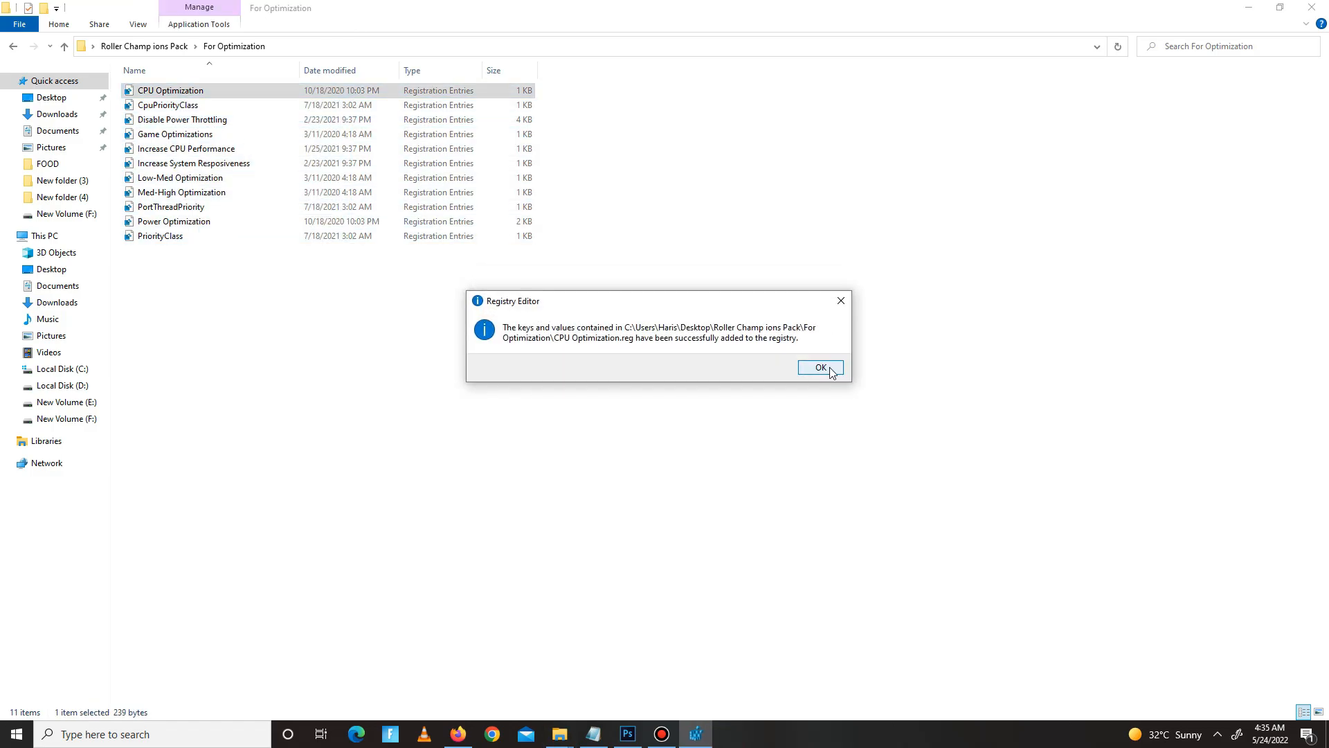
{"action": "left_click", "coordinate": [818, 367]}
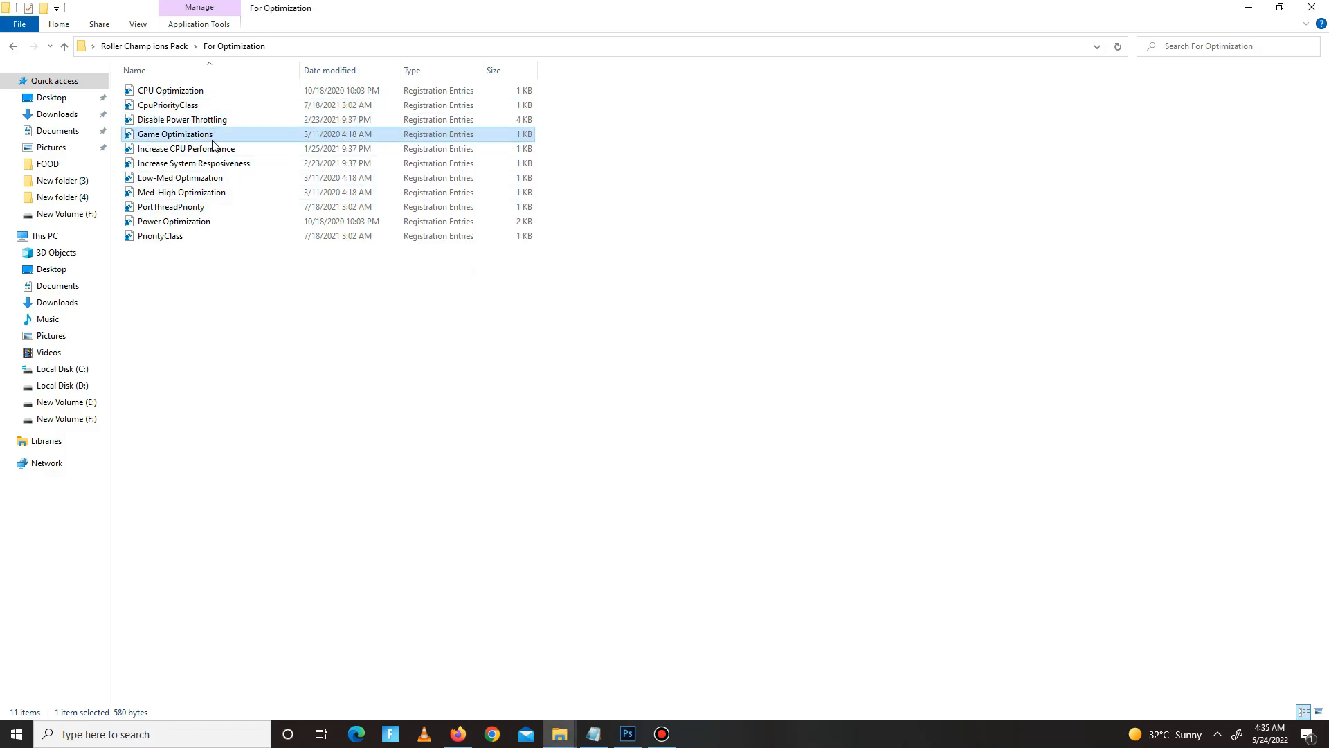
- Merge the remaining tweaks — CPU Performance, System Responsiveness, Low-Med/Power Optimization and PriorityClass — into the registry
{"action": "left_click", "coordinate": [186, 148]}
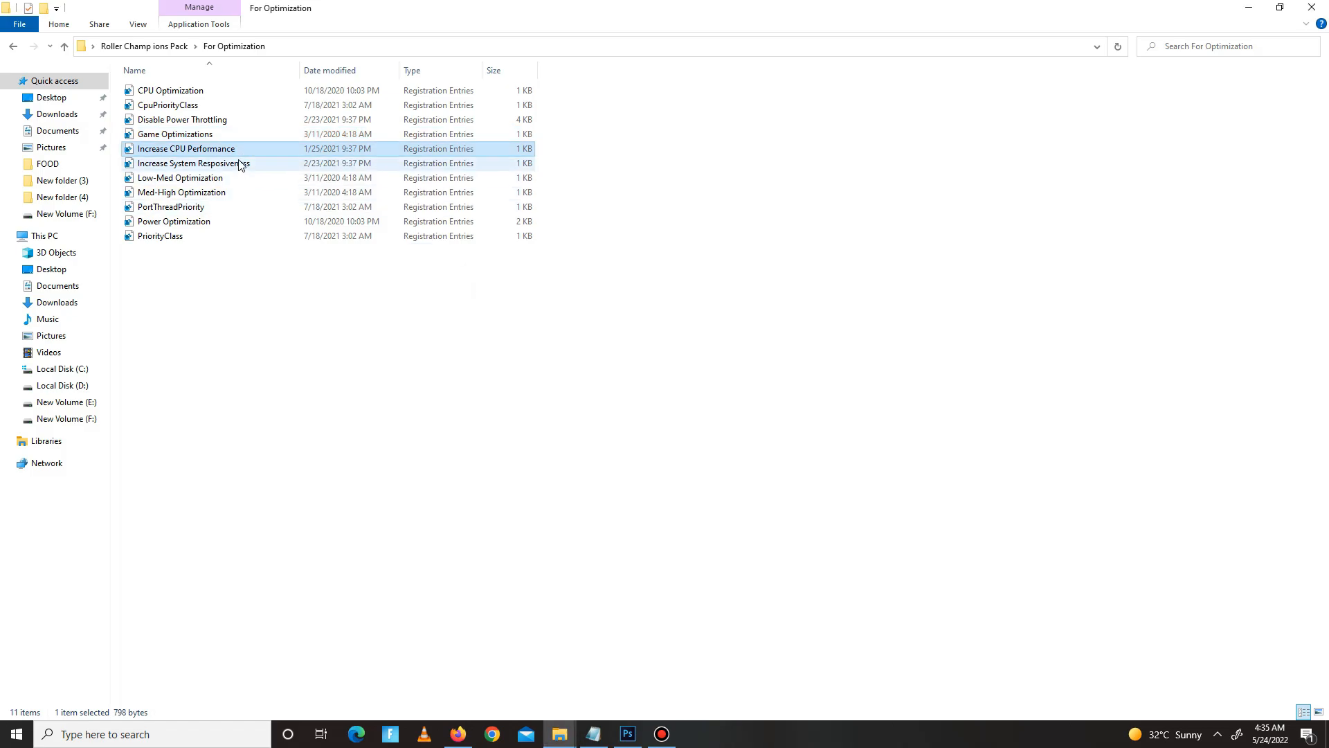
{"action": "left_click", "coordinate": [194, 163]}
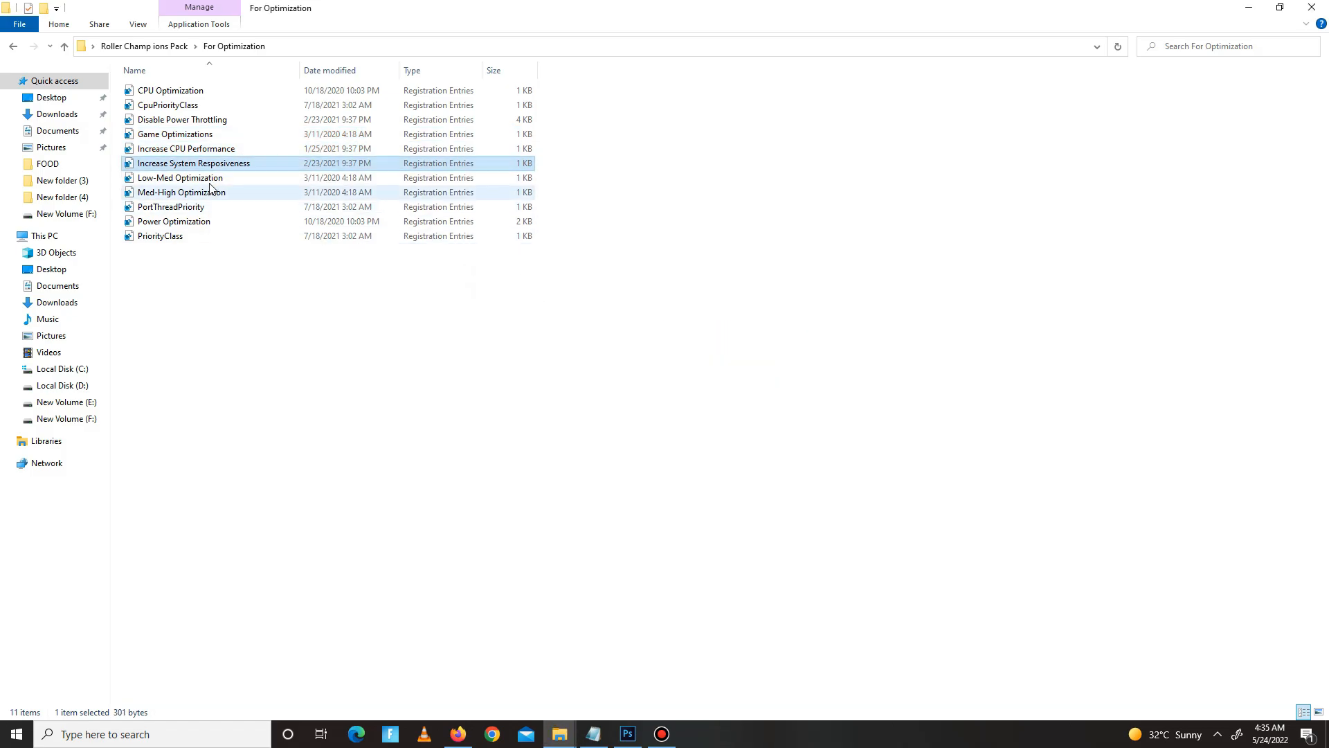
{"action": "left_click", "coordinate": [180, 177]}
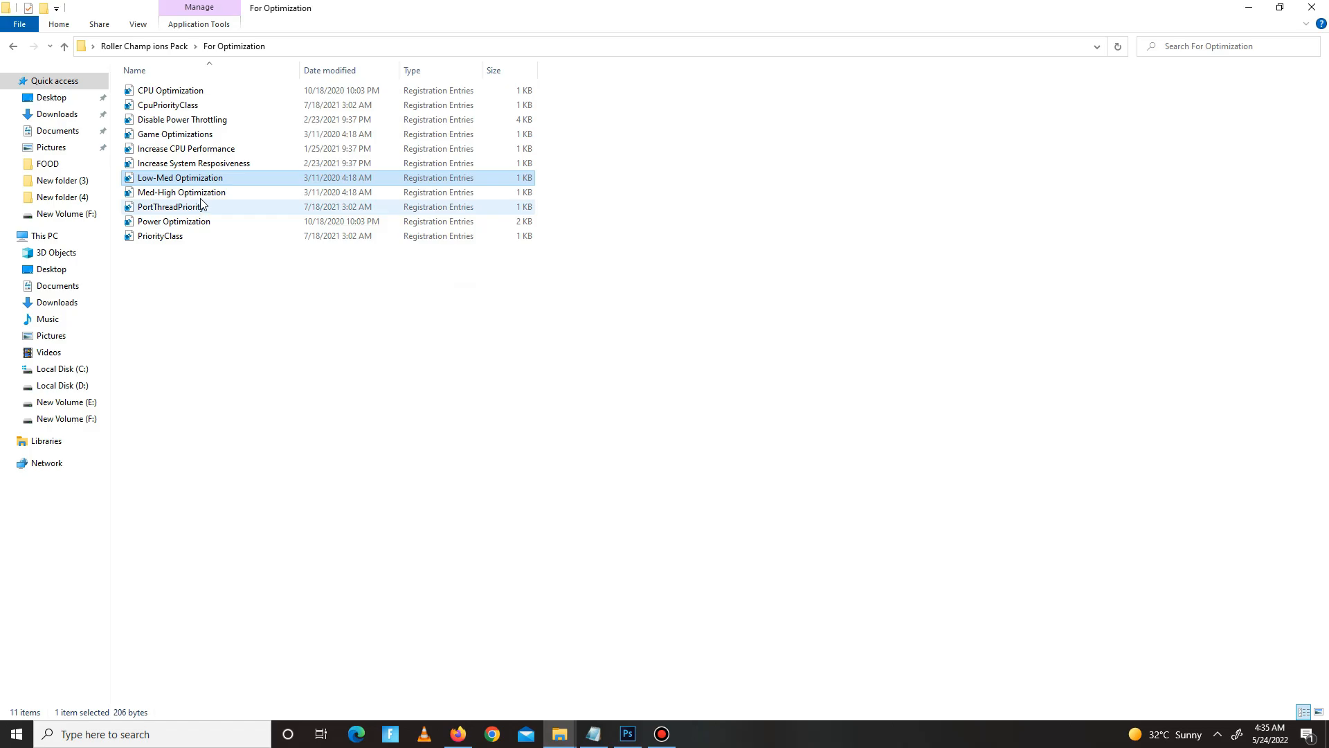
{"action": "double_click", "coordinate": [181, 191]}
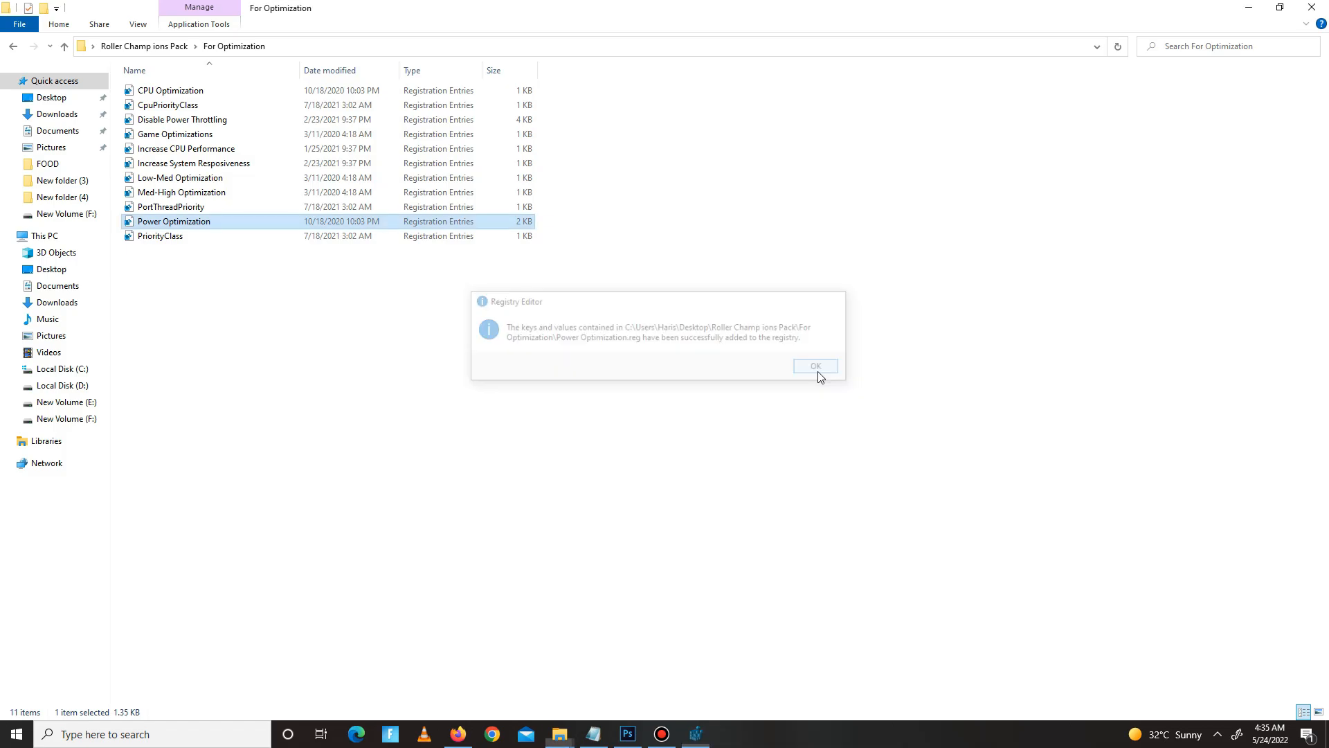
{"action": "left_click", "coordinate": [814, 366]}
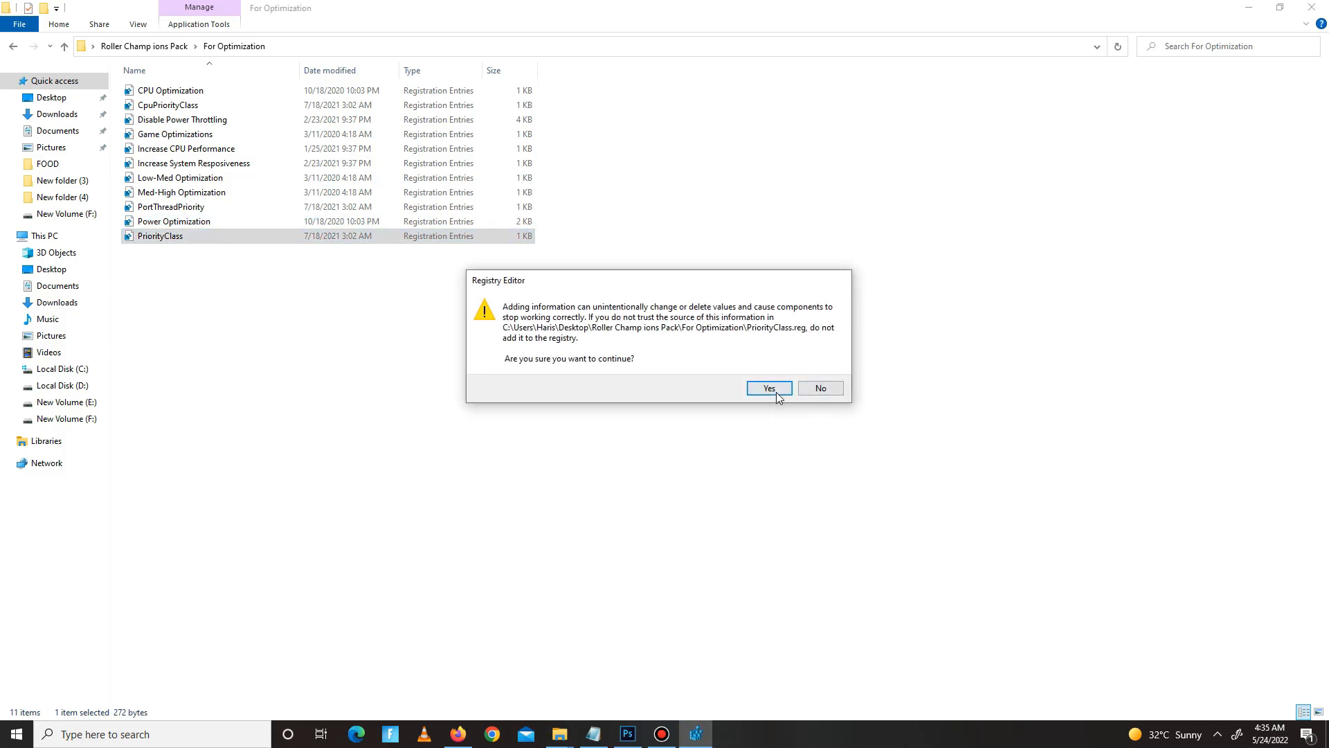
{"action": "left_click", "coordinate": [768, 388]}
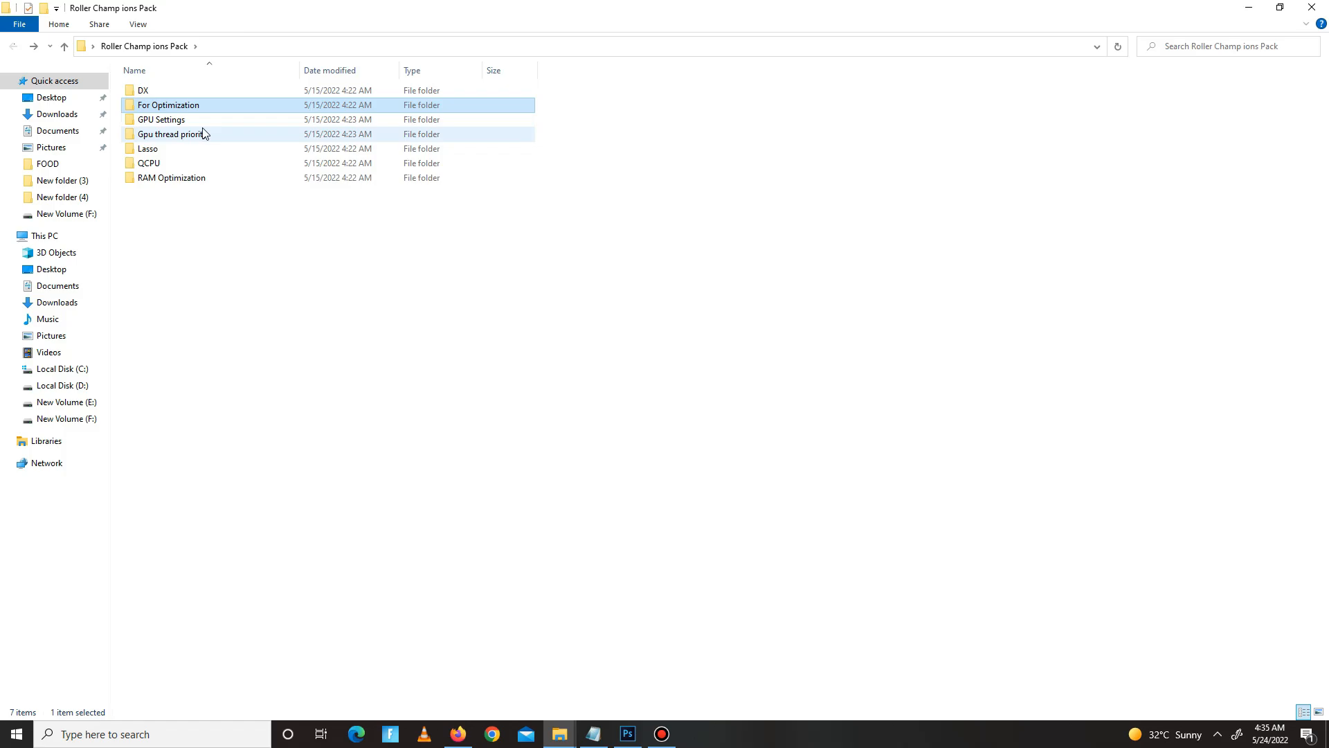
- In GPU Settings > AMD Settings, view the AMD 3 screenshot and merge the Unhide SILK Smoothness tweak
{"action": "double_click", "coordinate": [160, 119]}
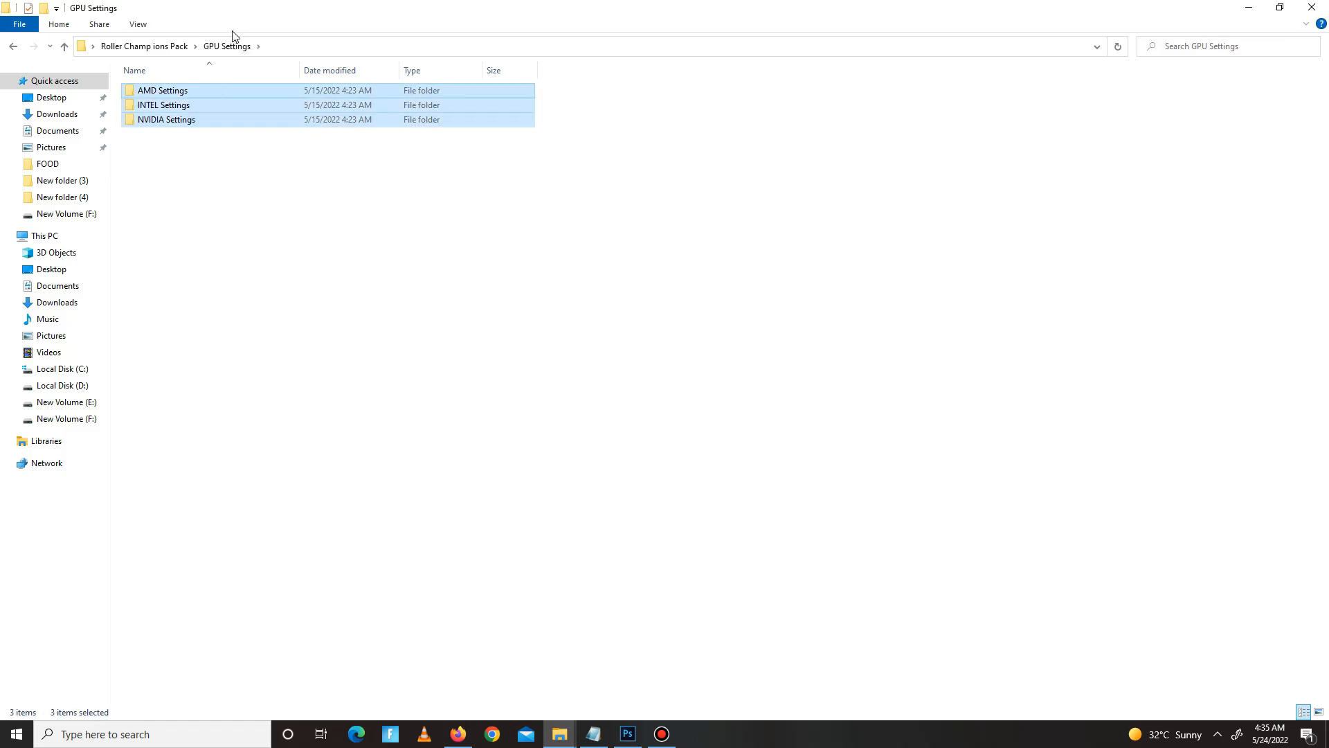
{"action": "mouse_move", "coordinate": [187, 104]}
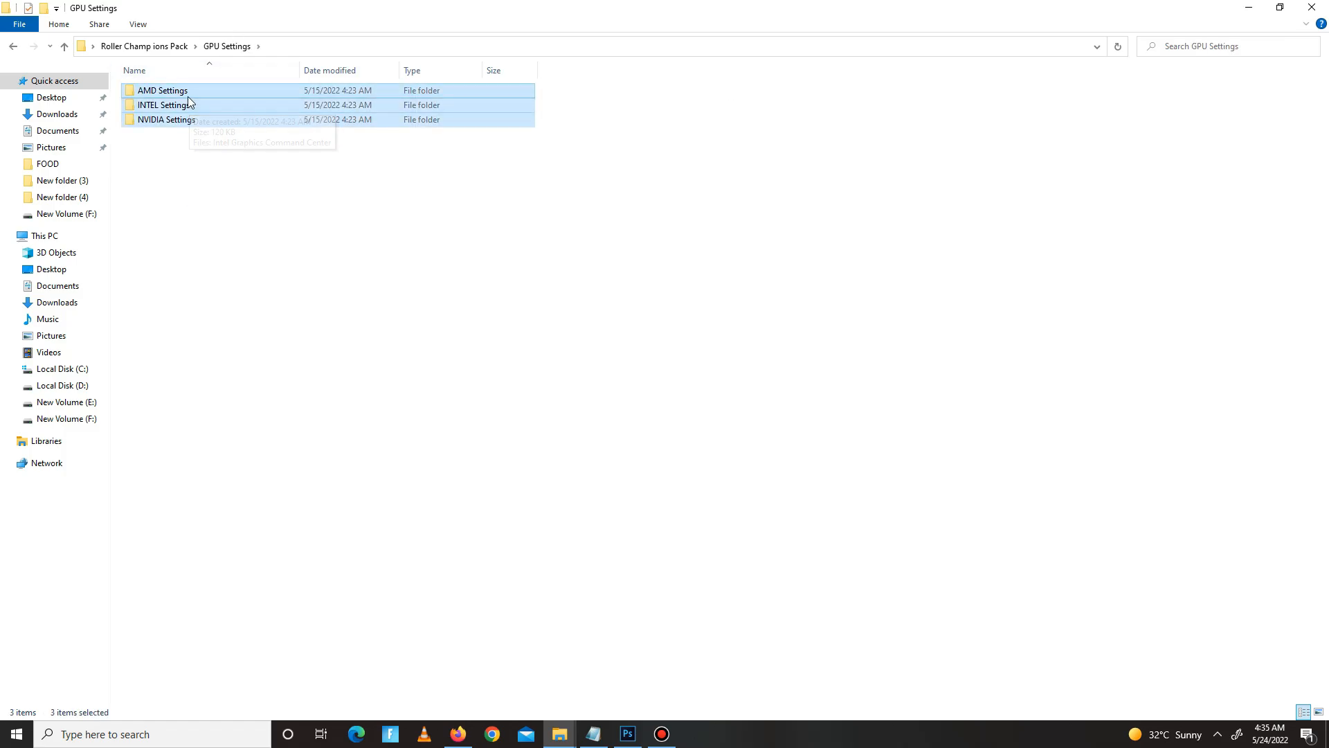
{"action": "double_click", "coordinate": [162, 91]}
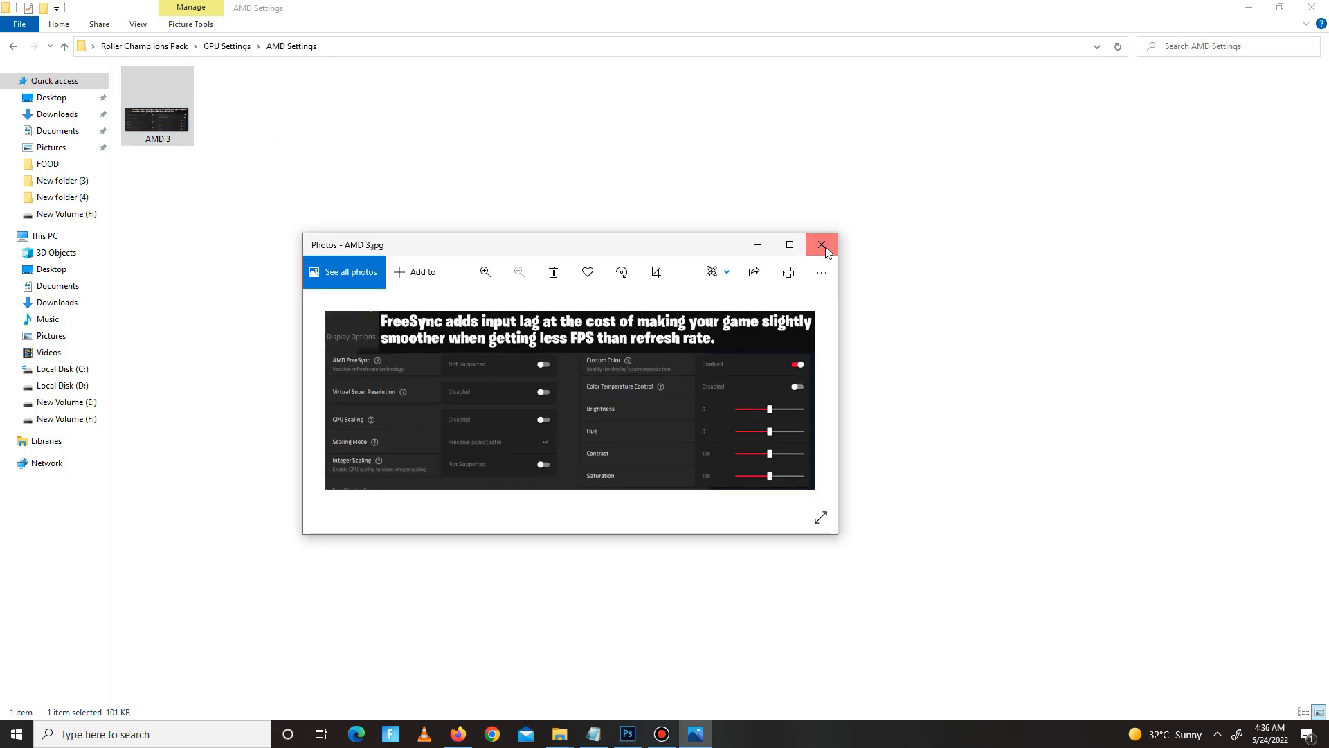
{"action": "left_click", "coordinate": [821, 244]}
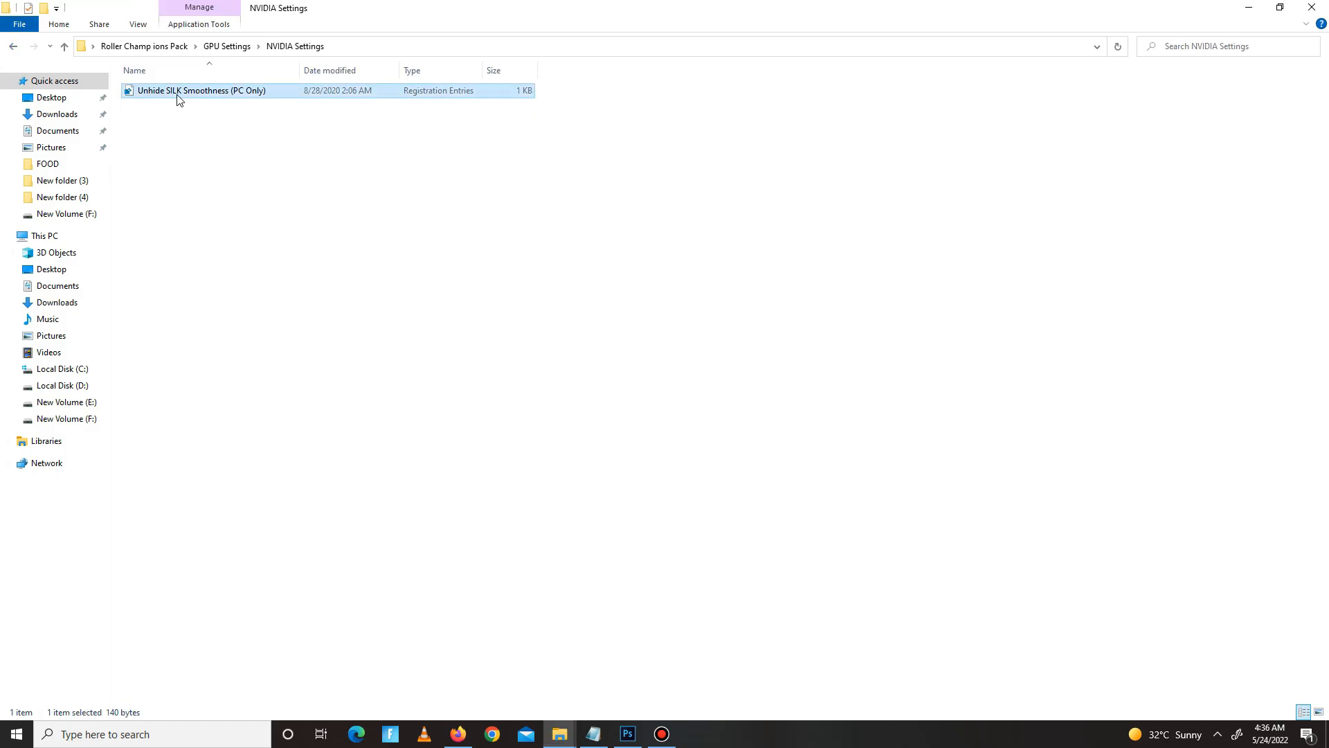
{"action": "double_click", "coordinate": [201, 90]}
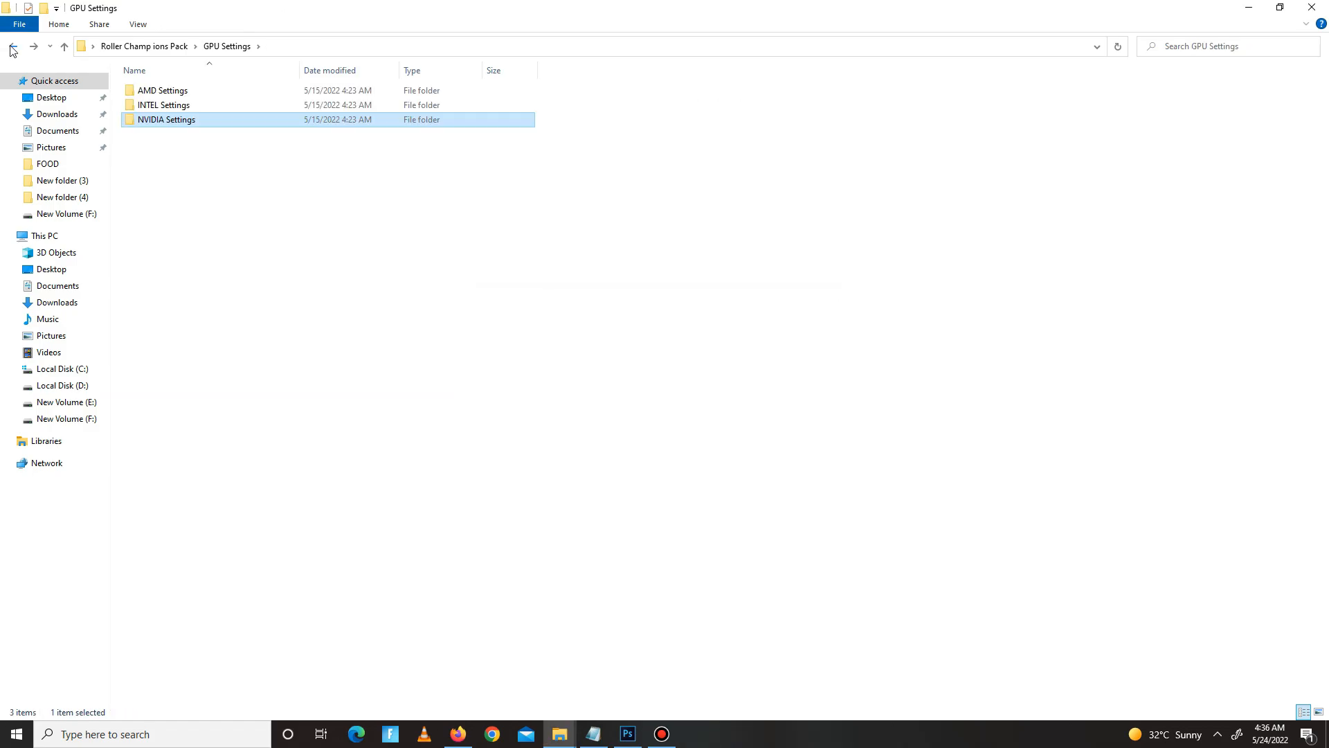
- Browse the Gpu thread priority folder's registry files and return to the pack's main folder
{"action": "left_click", "coordinate": [12, 46]}
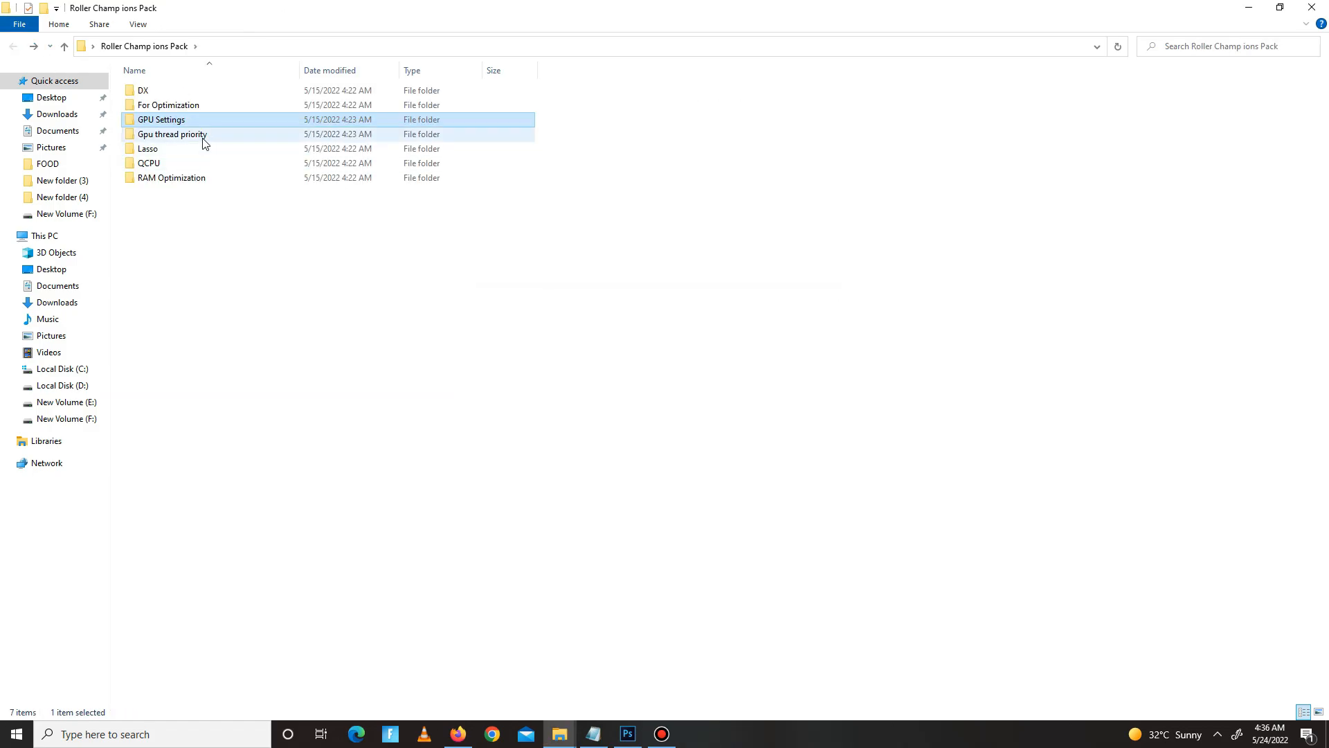
{"action": "double_click", "coordinate": [172, 134]}
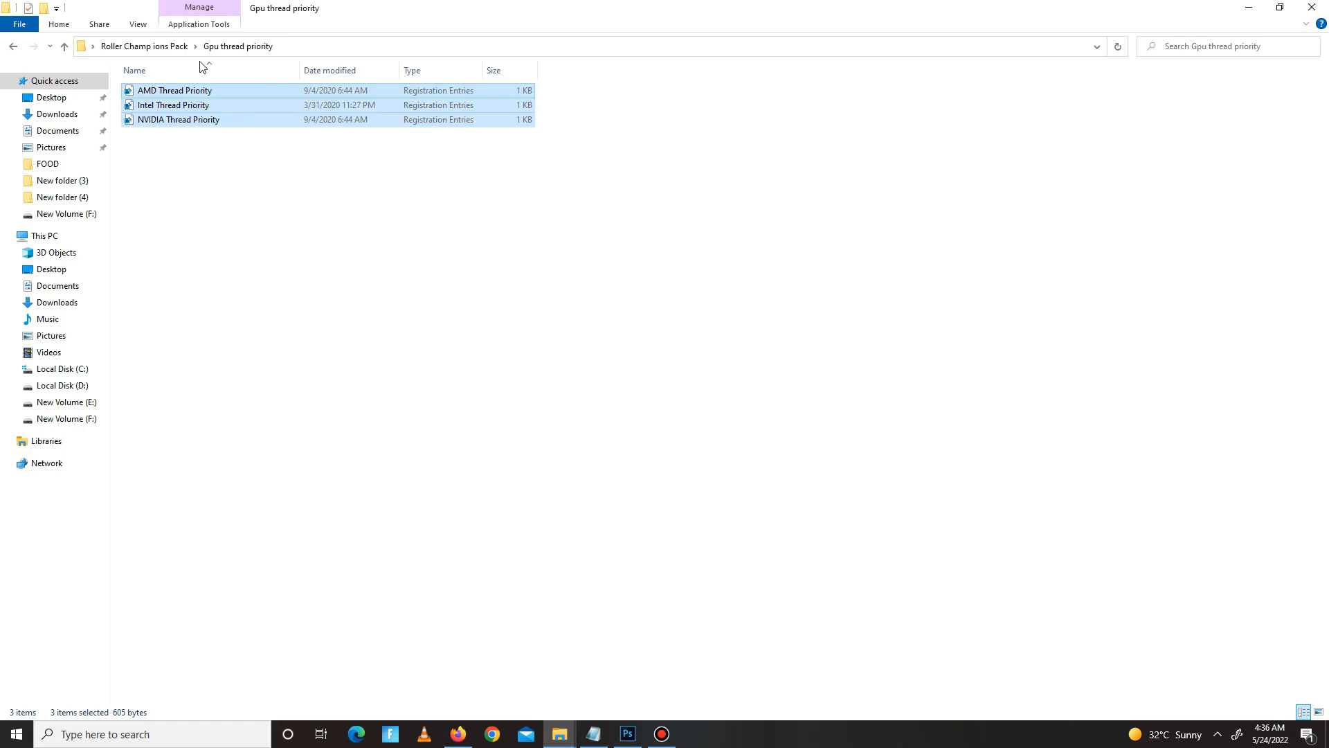
{"action": "left_click", "coordinate": [13, 45]}
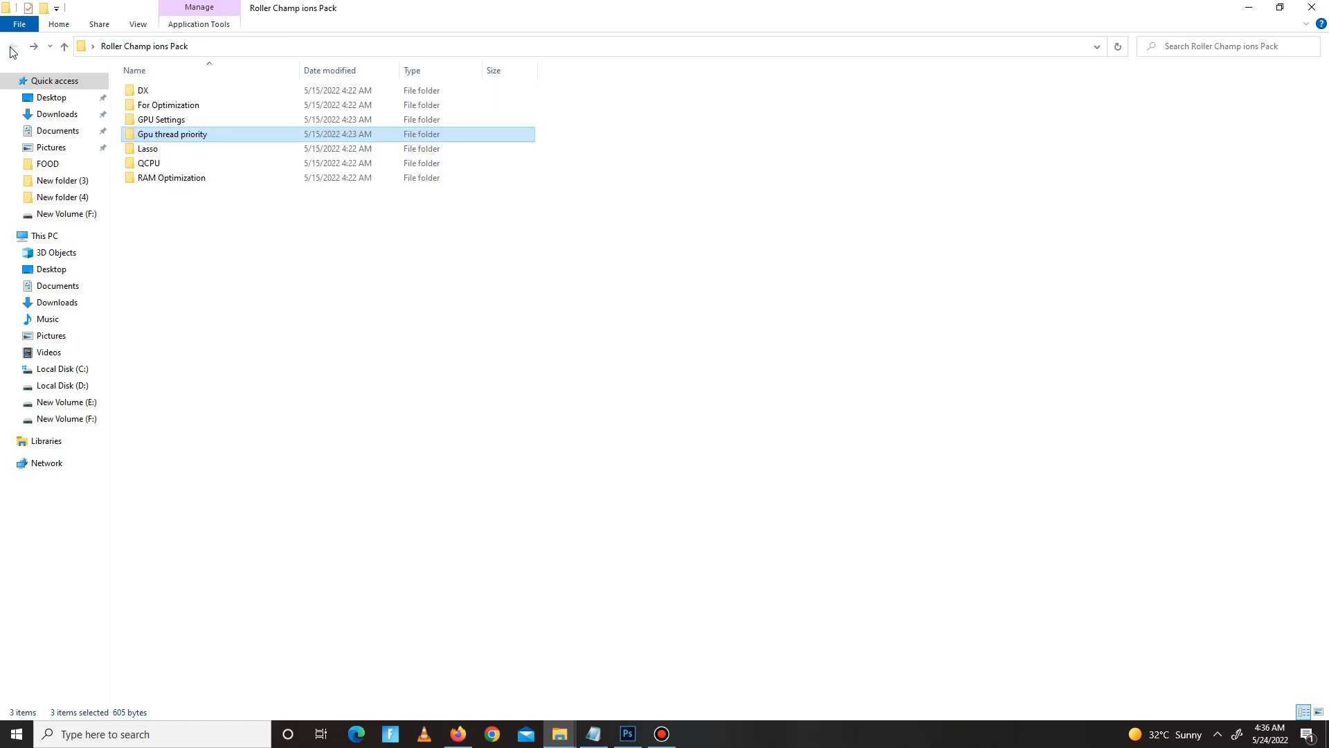
- Launch Process Lasso from Lasso > Bitsum Process Lasso Pro 9.8.2.2 + Activator > Setup
{"action": "double_click", "coordinate": [148, 148]}
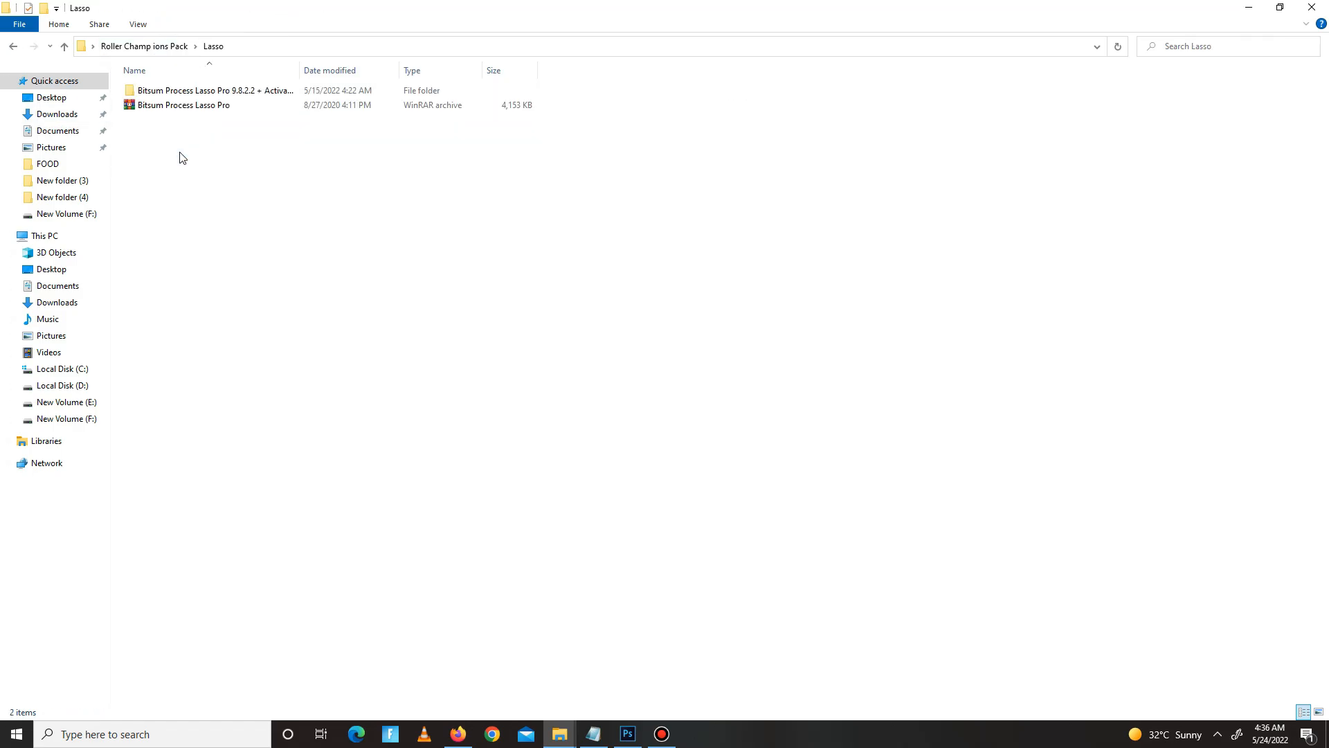
{"action": "right_click", "coordinate": [183, 104]}
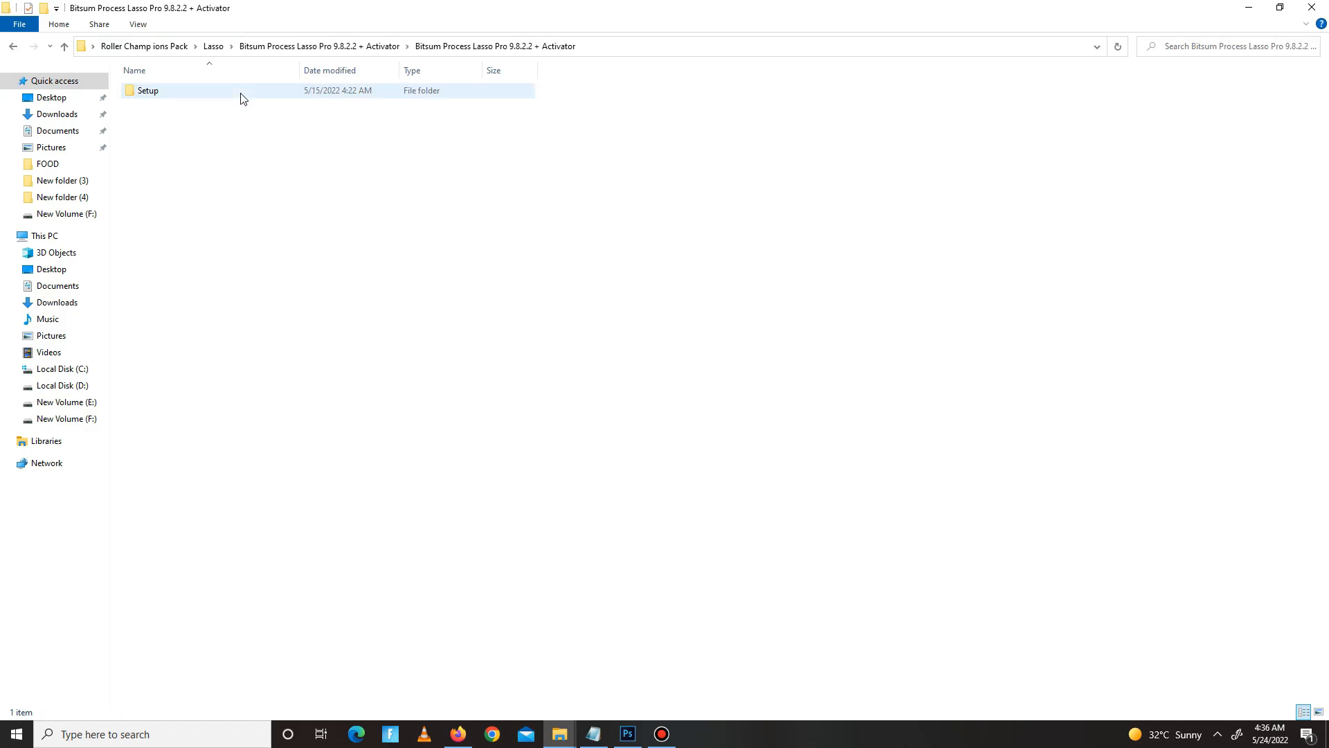
{"action": "double_click", "coordinate": [148, 92]}
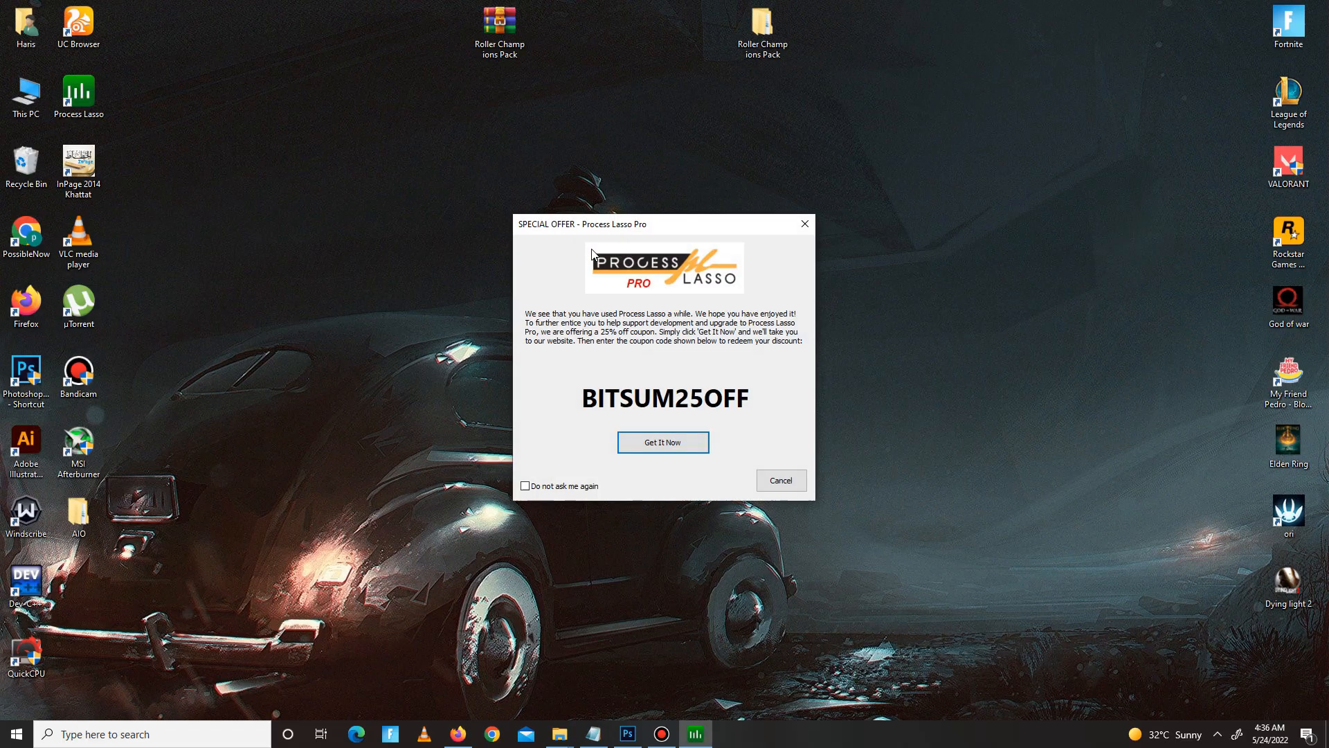
- Cancel the special offer and continue past the nag dialog to reach the process list
{"action": "left_click", "coordinate": [780, 481]}
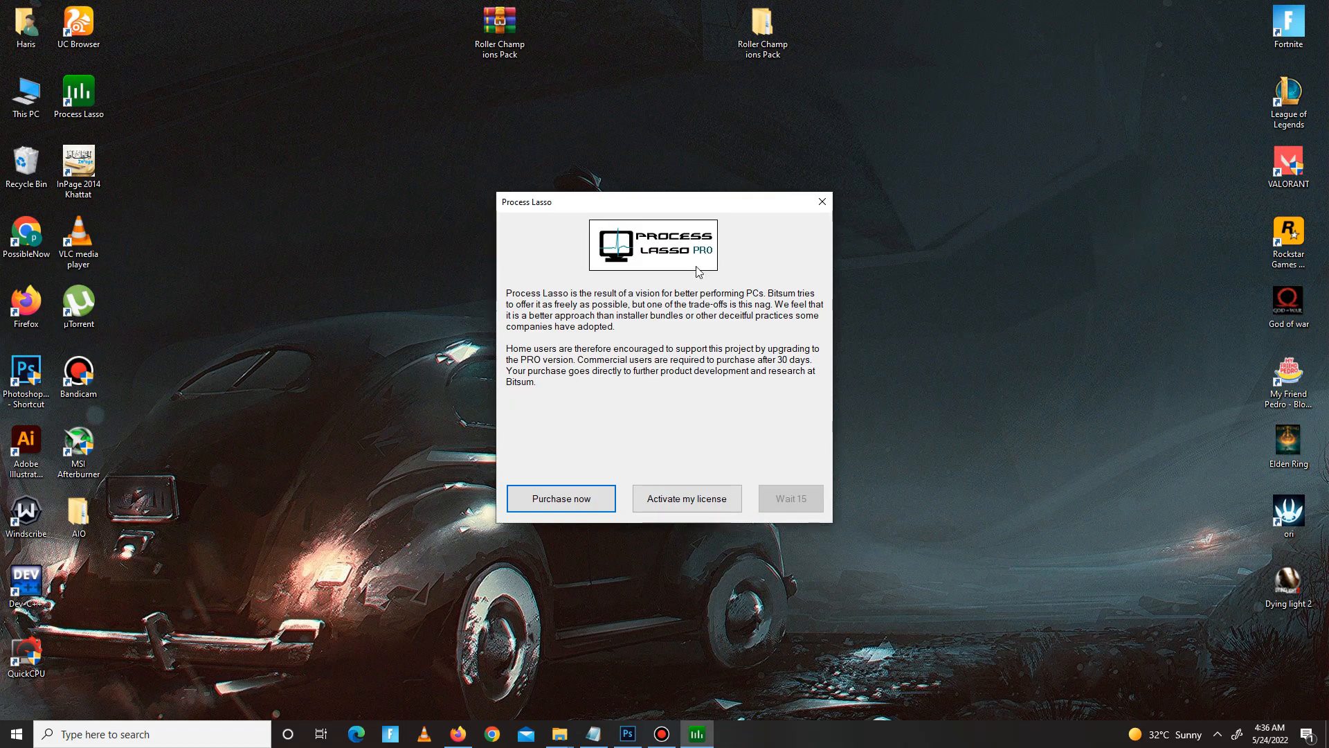
{"action": "mouse_move", "coordinate": [806, 512]}
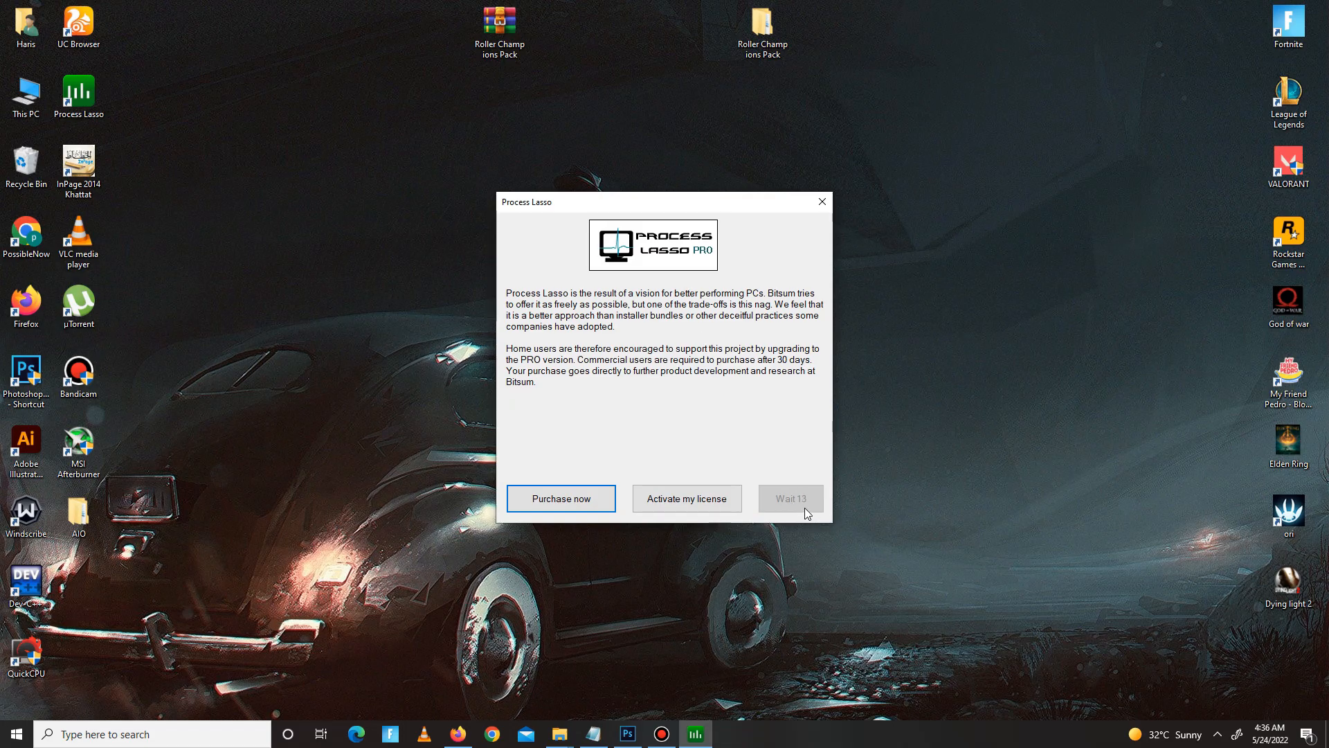
{"action": "mouse_move", "coordinate": [814, 511]}
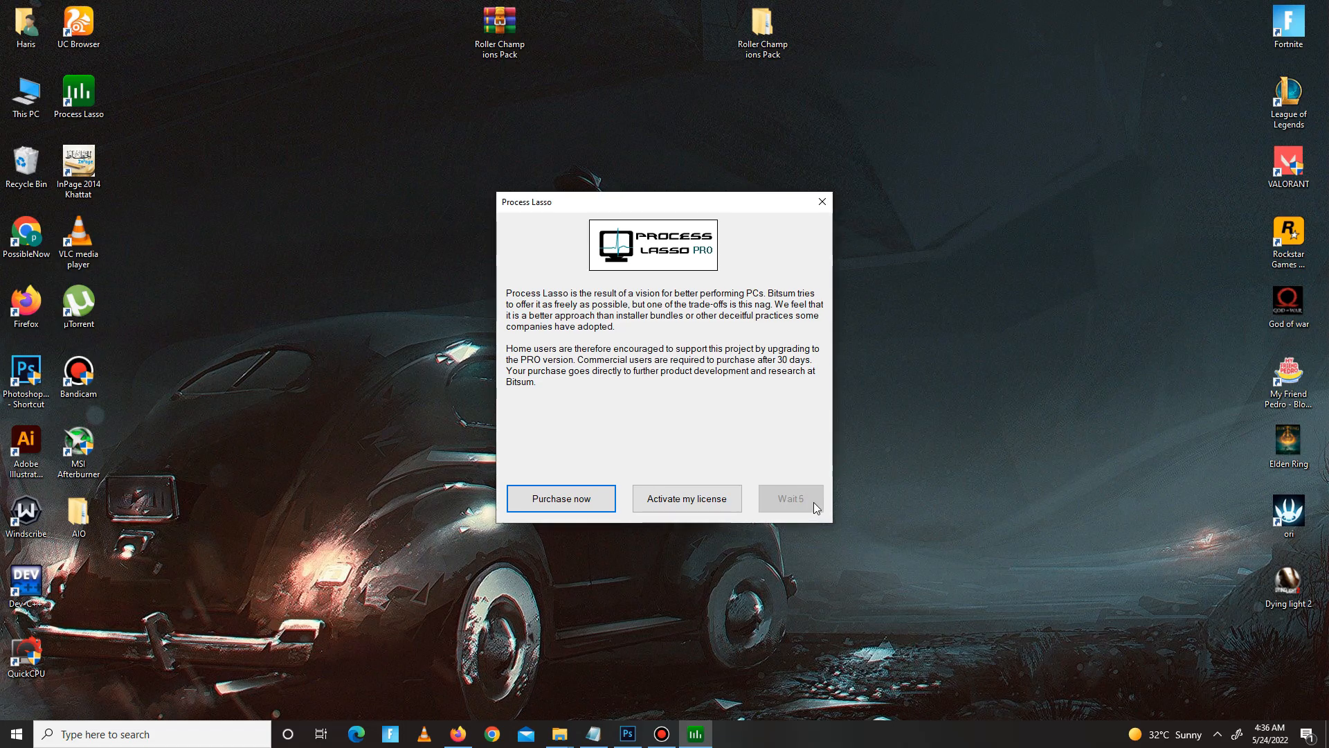
{"action": "left_click", "coordinate": [789, 498]}
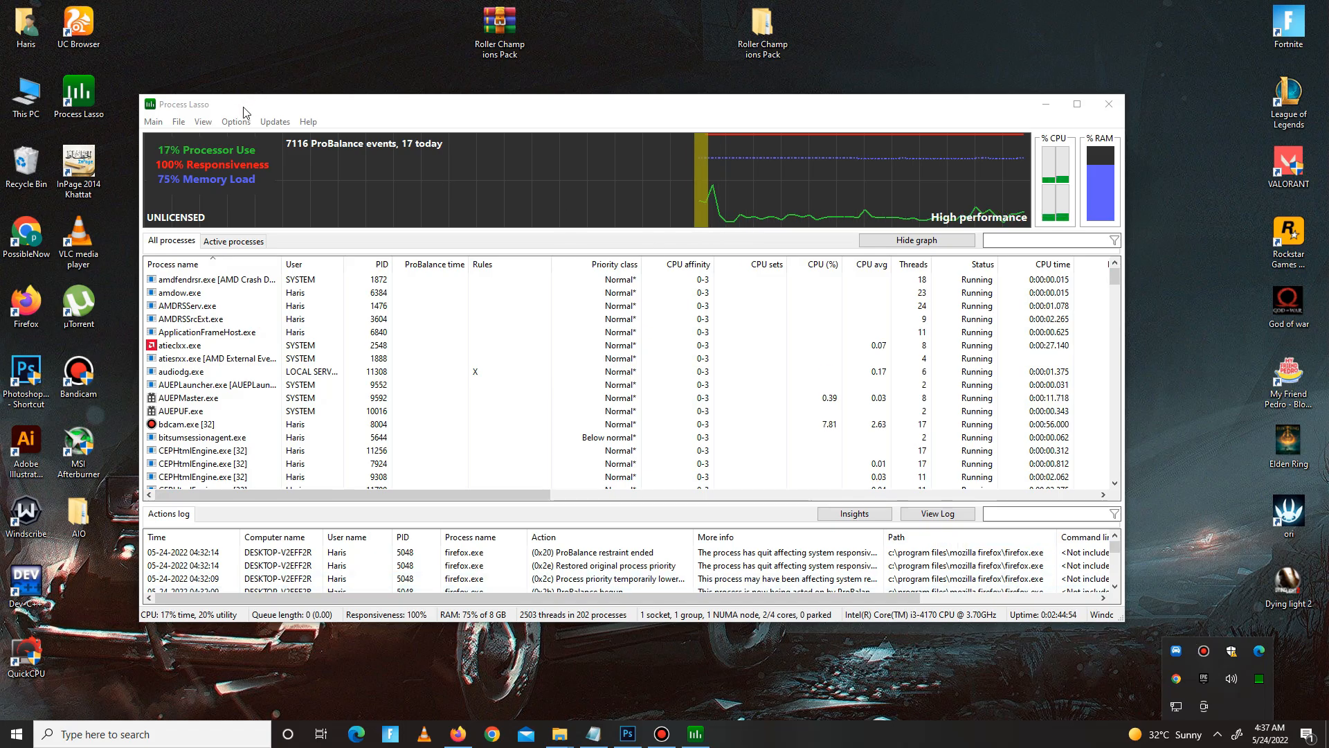
- Show Process Lasso's Main options to confirm High performance is the active power profile
{"action": "left_click", "coordinate": [154, 122]}
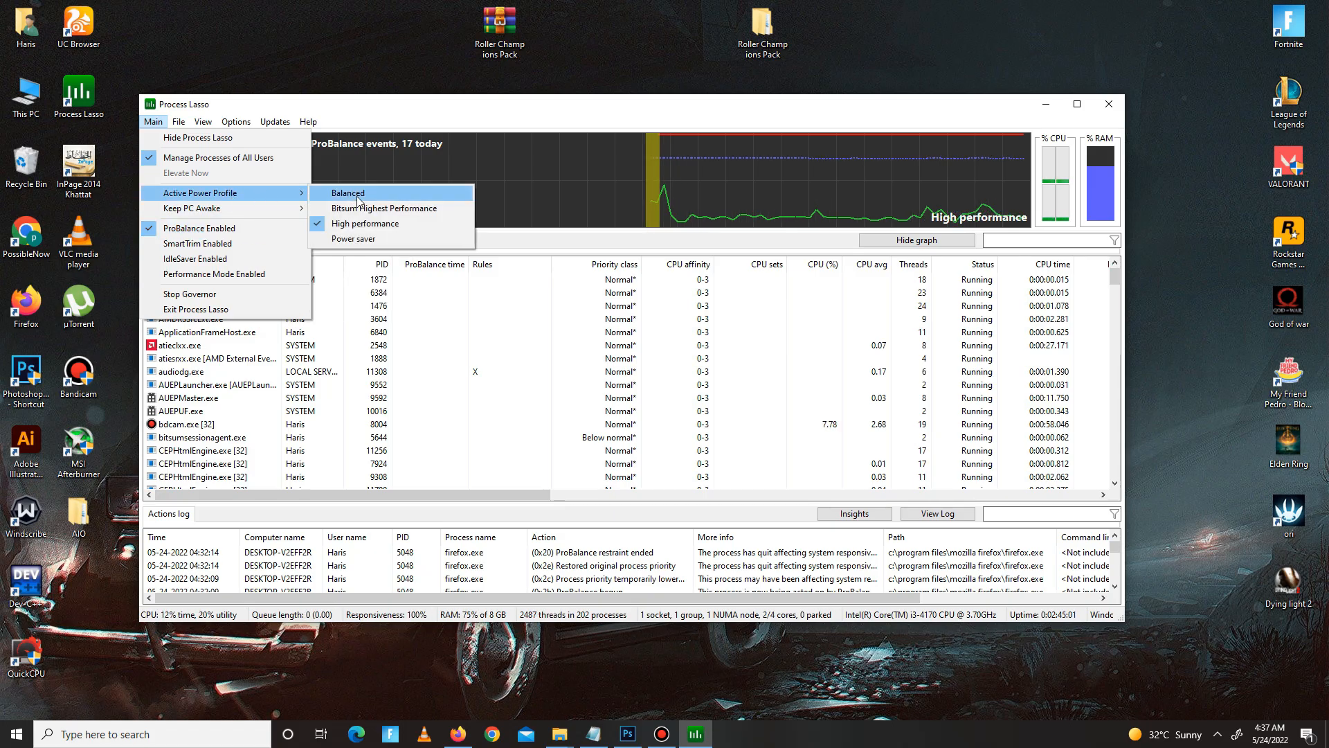
{"action": "mouse_move", "coordinate": [365, 223]}
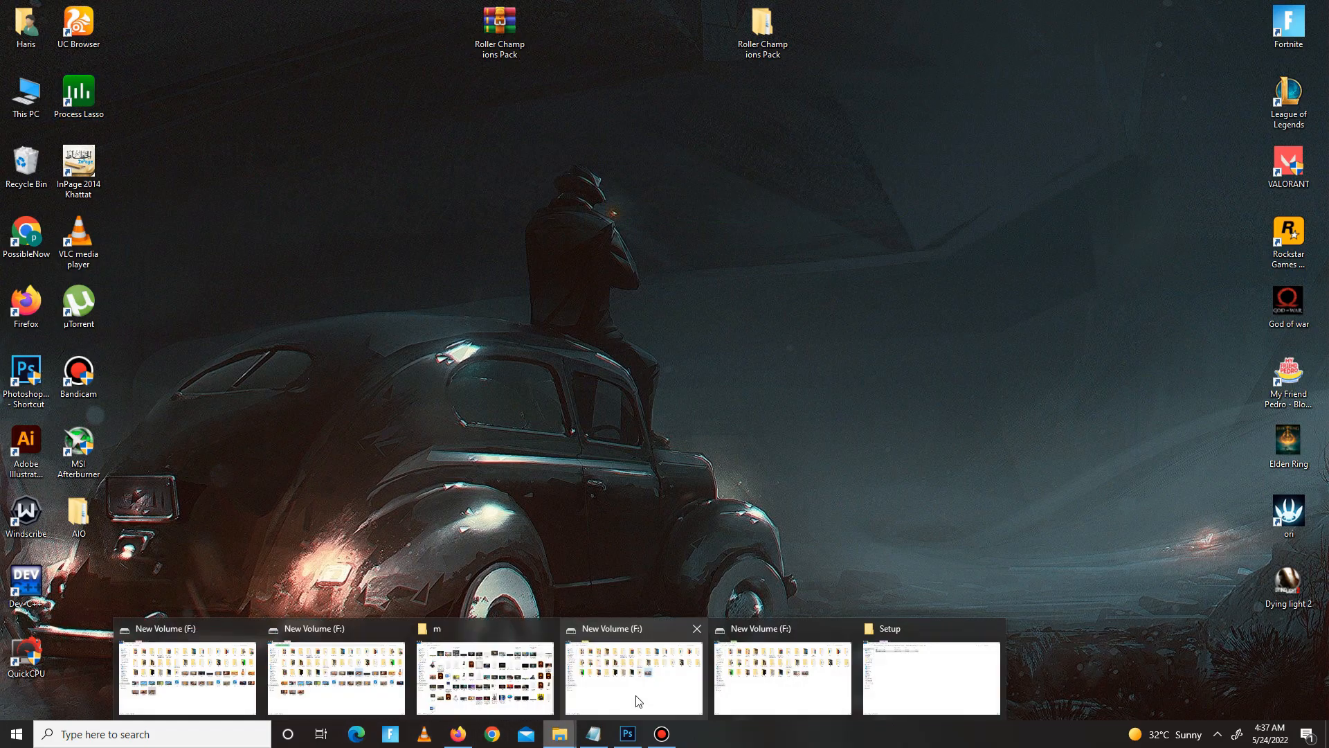
- Restore Explorer, go back to the pack and enter the QCPU folder holding QuickCpuSetup-3.0.1.0
{"action": "left_click", "coordinate": [930, 676]}
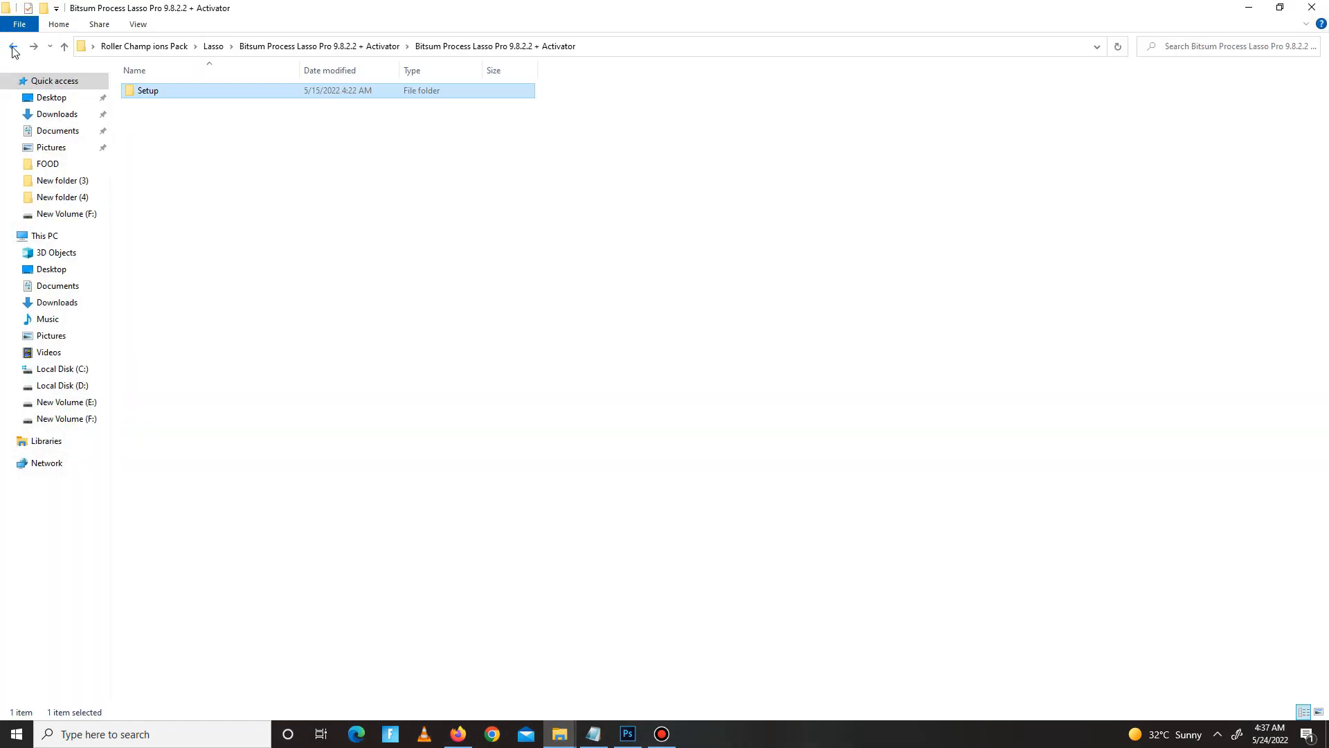
{"action": "left_click", "coordinate": [14, 46]}
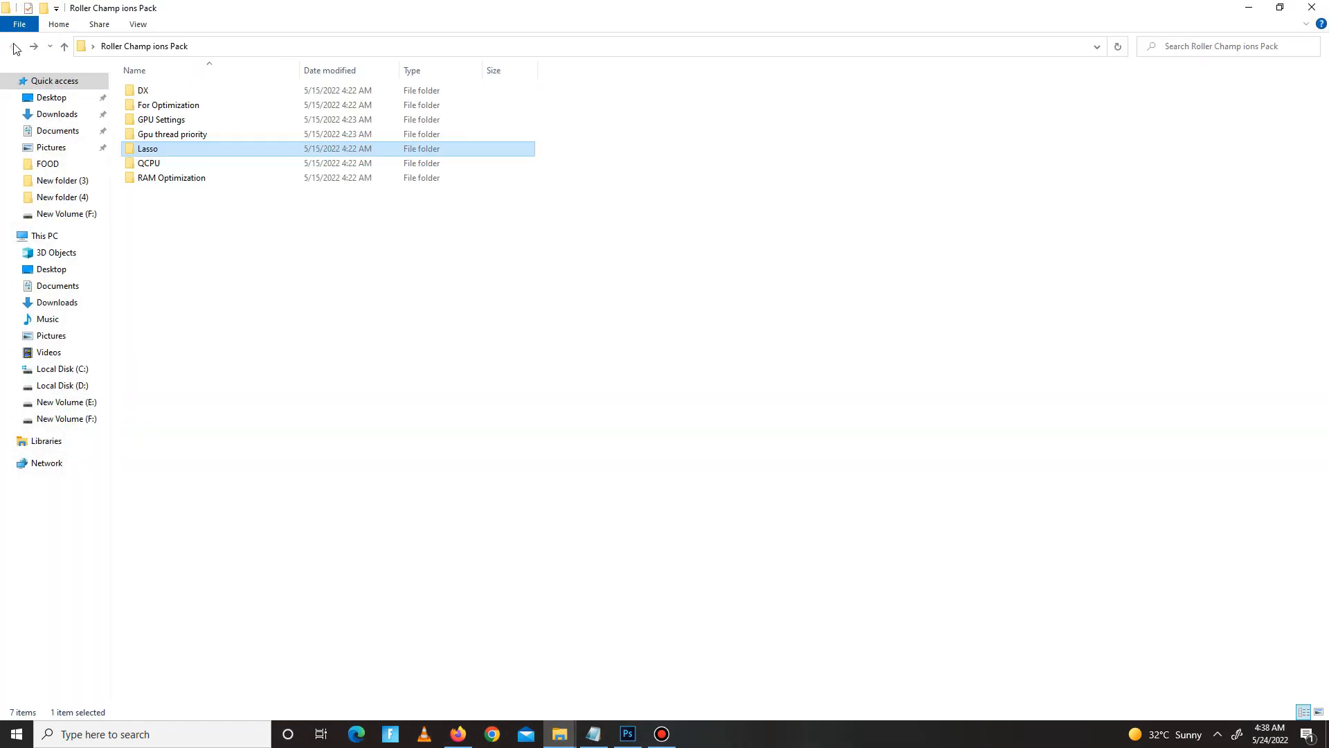
{"action": "double_click", "coordinate": [148, 164]}
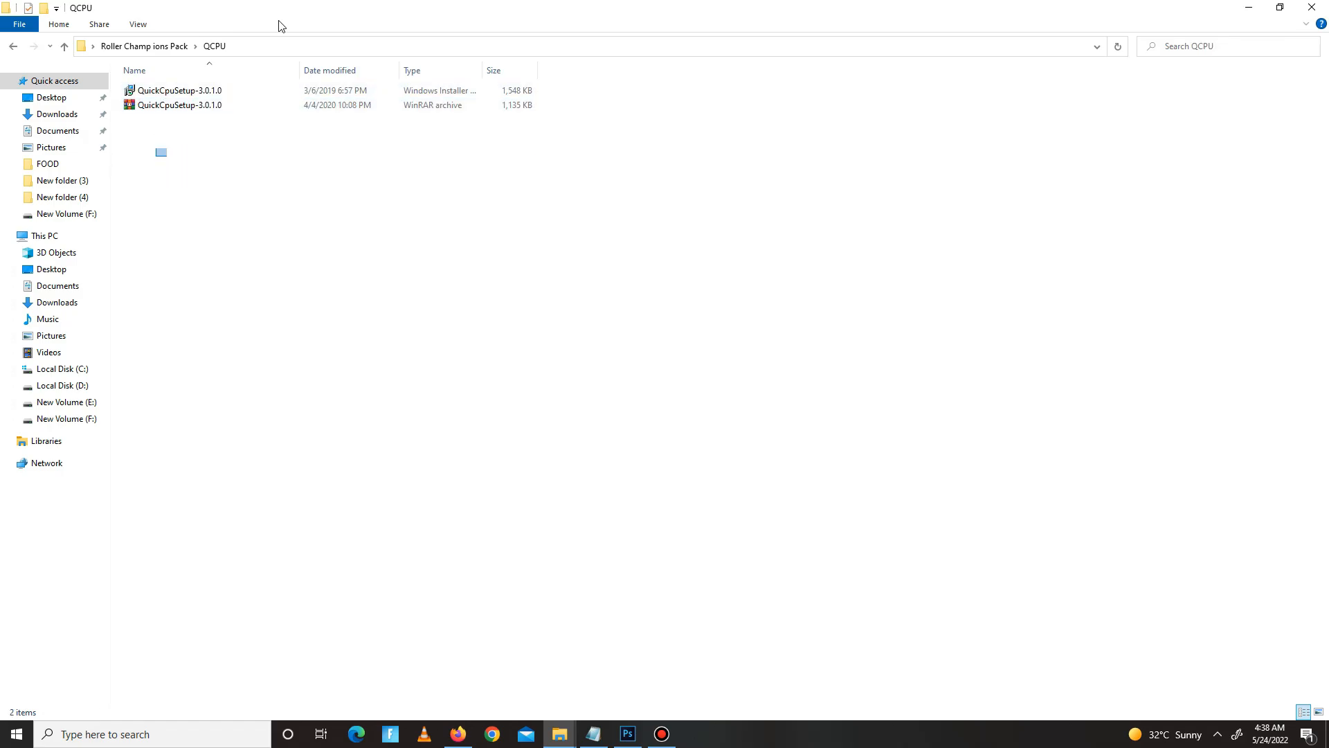
{"action": "right_click", "coordinate": [178, 99]}
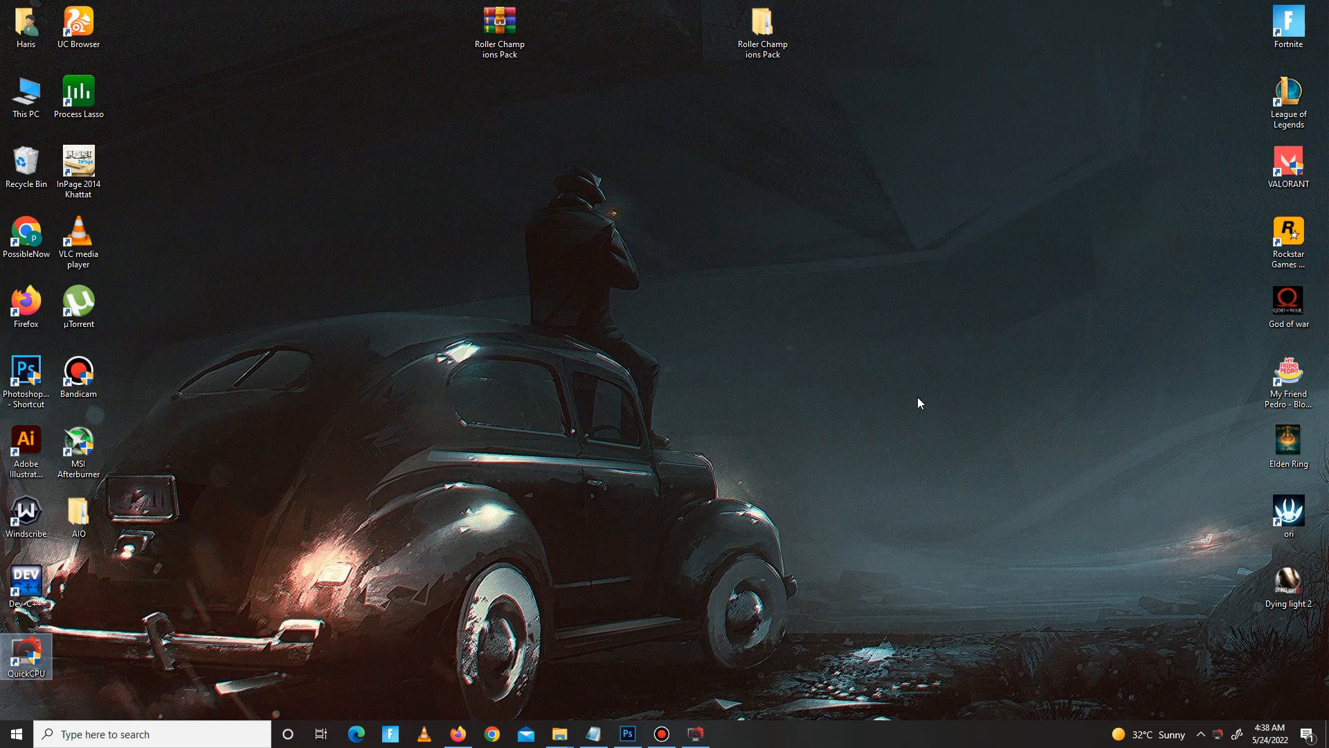
- Run QuickCPU, dismiss the update notice, verify High performance at 100%, and close it
{"action": "double_click", "coordinate": [26, 655]}
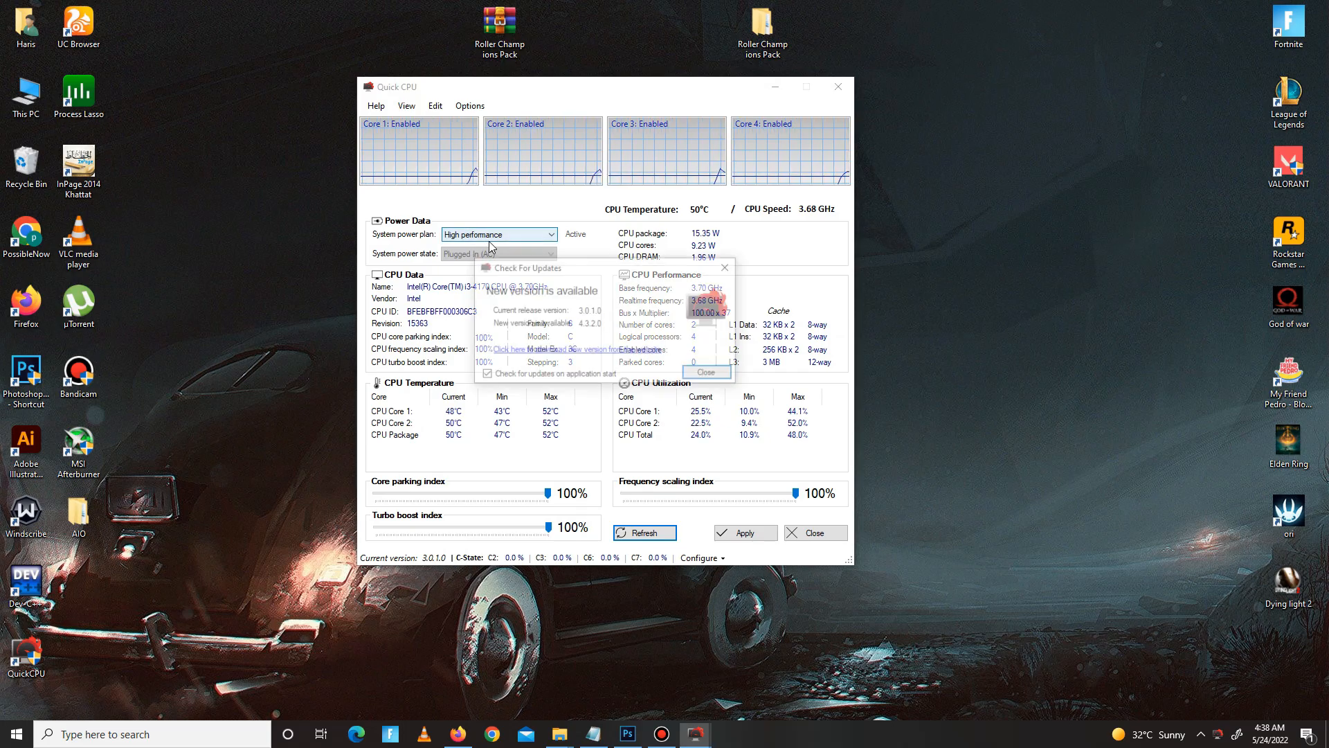
{"action": "left_click", "coordinate": [706, 371]}
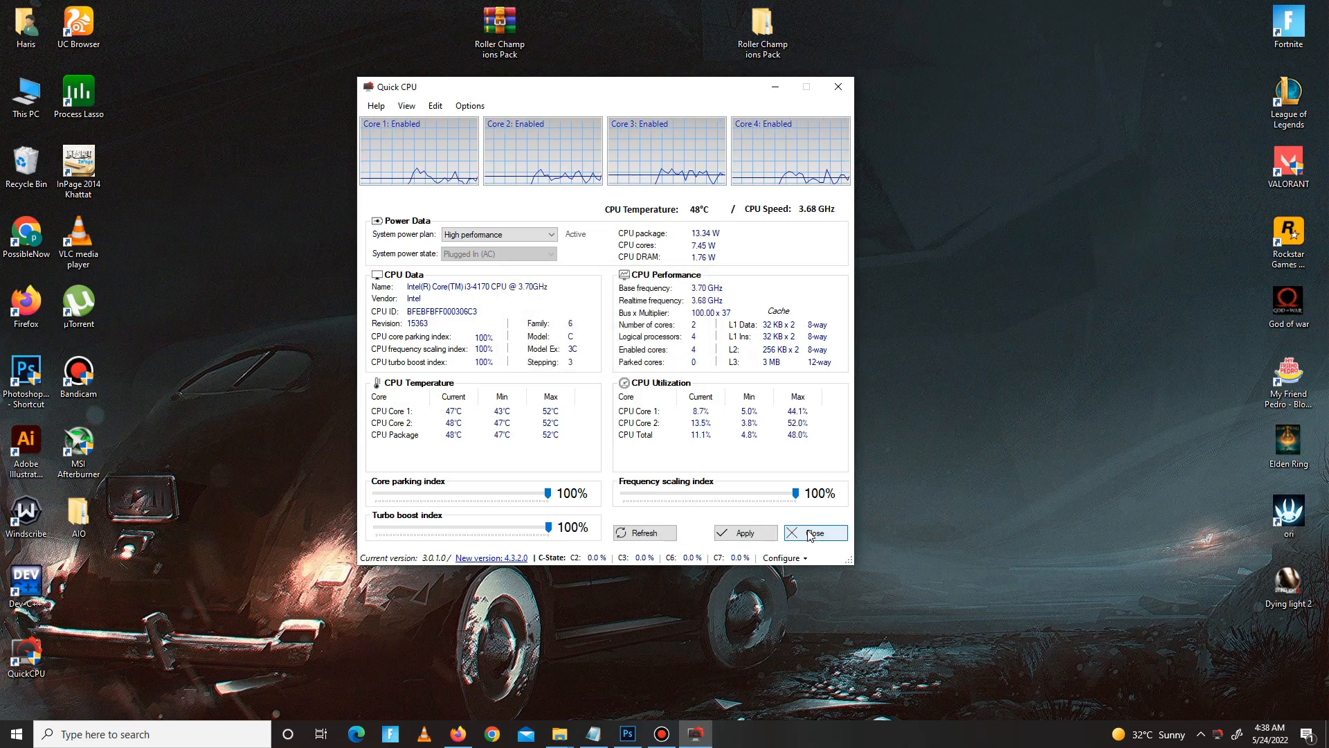
{"action": "left_click", "coordinate": [815, 532]}
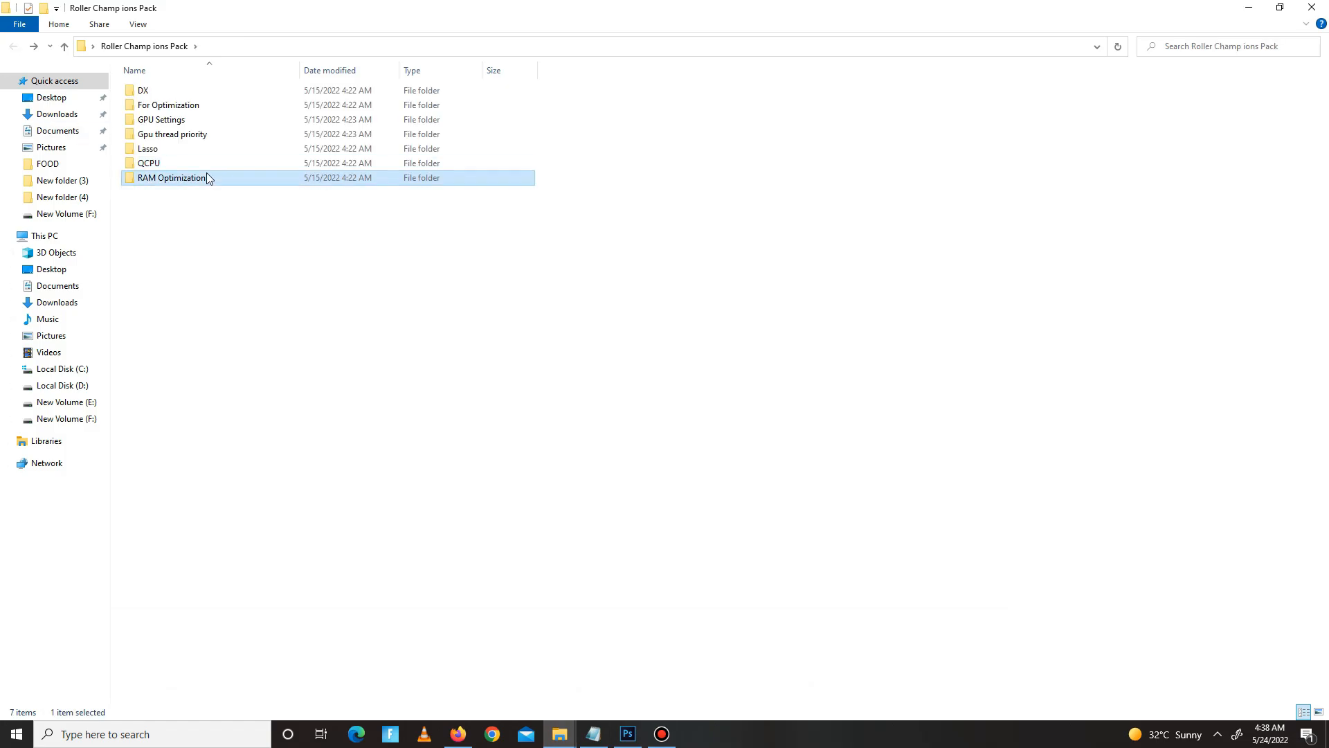
- In RAM Optimization, merge RAM Management + Overall System Speed and LargePage_util into the registry
{"action": "double_click", "coordinate": [172, 177]}
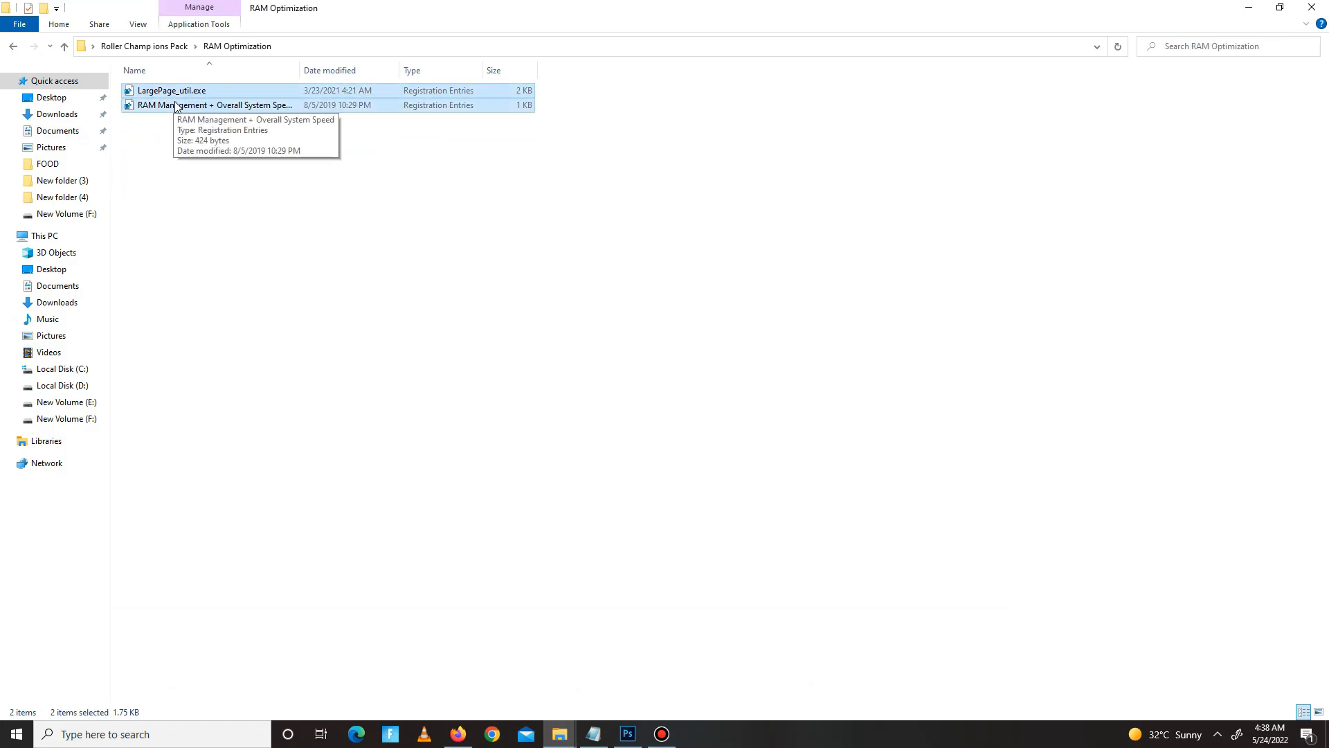
{"action": "double_click", "coordinate": [212, 103]}
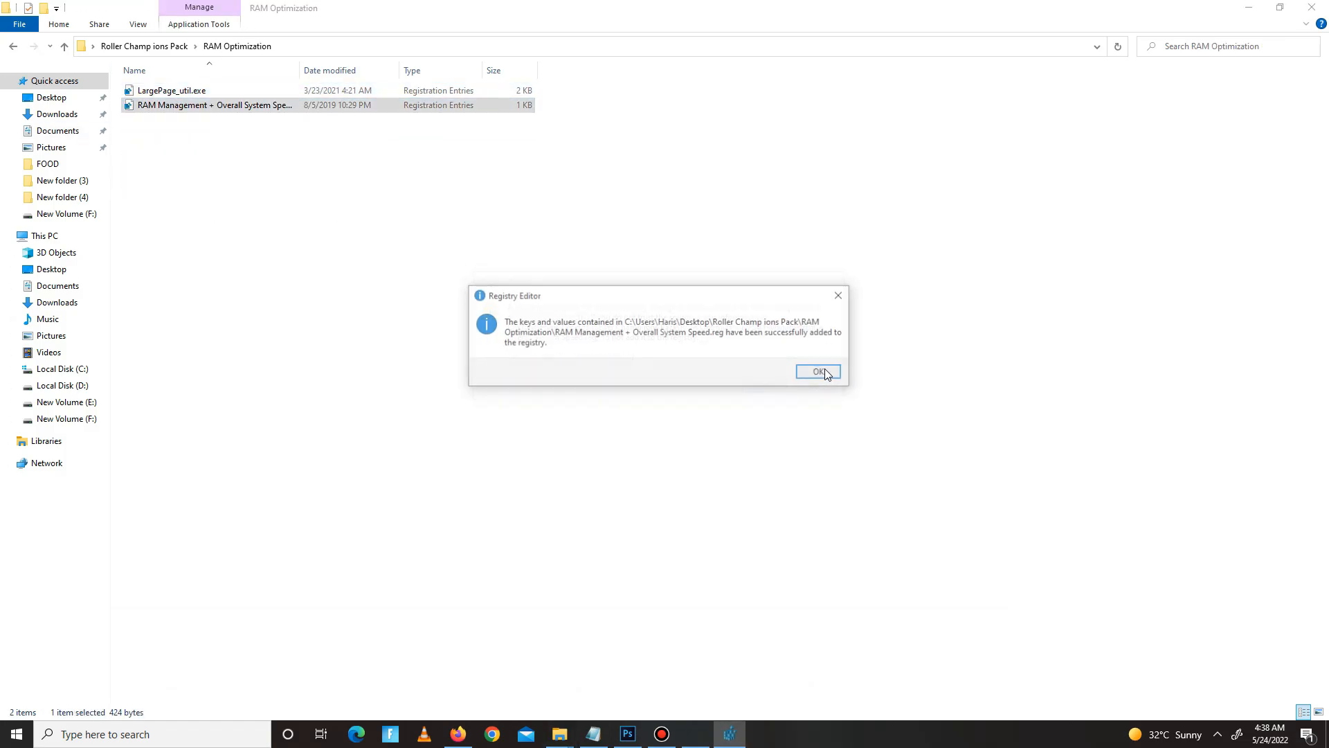
{"action": "left_click", "coordinate": [817, 372]}
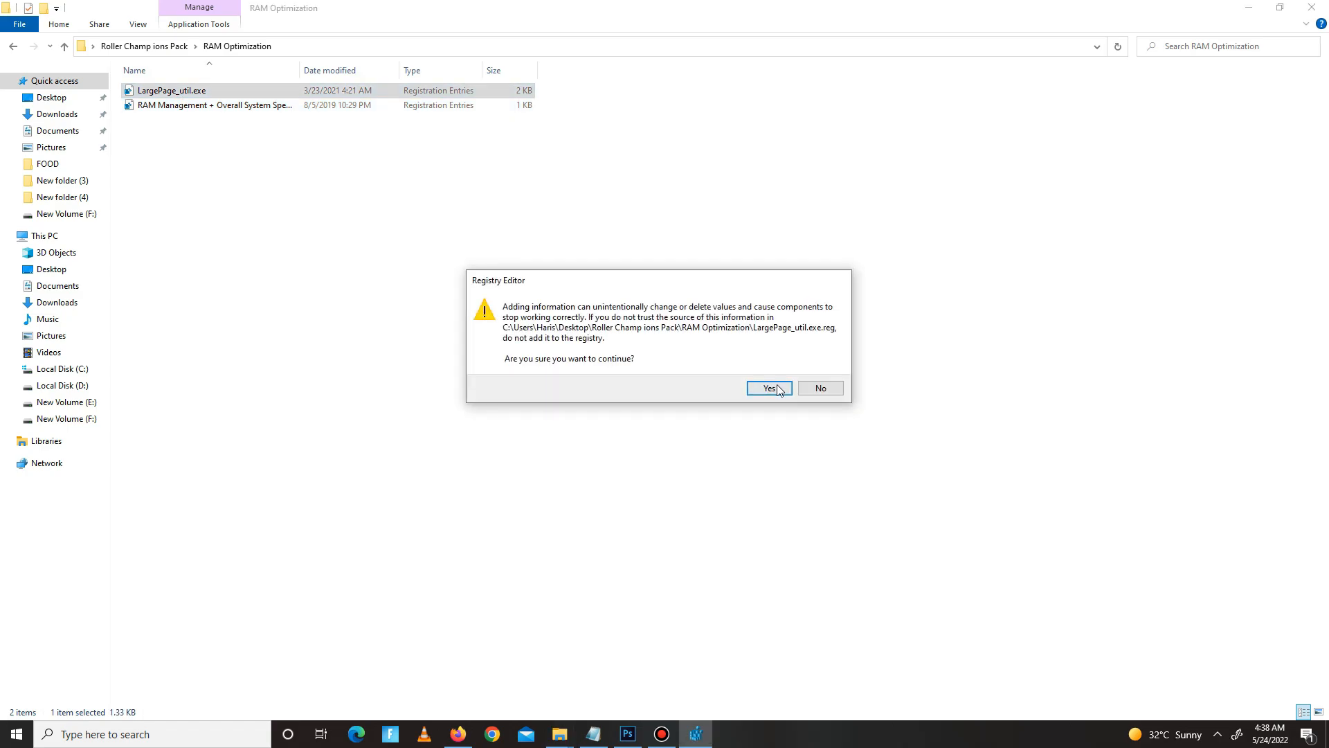
{"action": "left_click", "coordinate": [768, 388]}
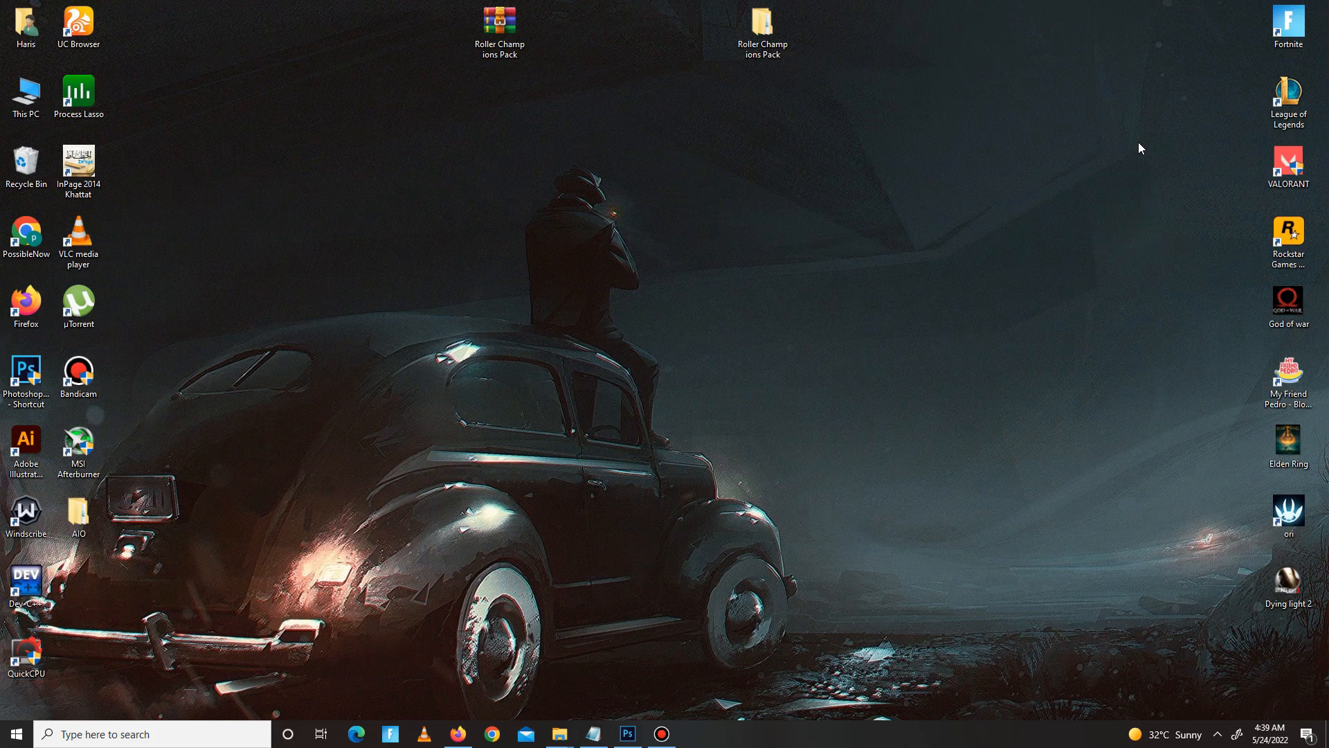
- Request the Prefetch folder from Run with 'prefetch', reaching the access-permission prompt
{"action": "key", "text": "Win+r"}
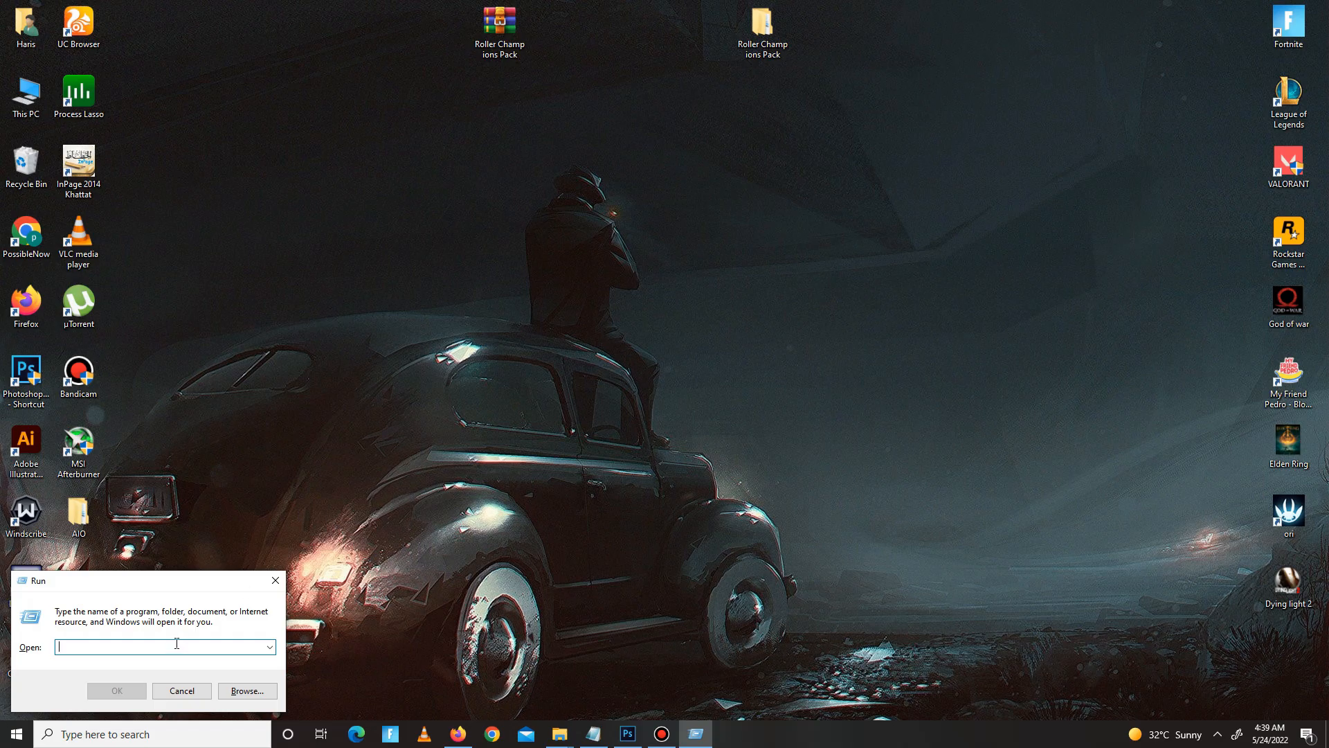
{"action": "type", "text": "PRE"}
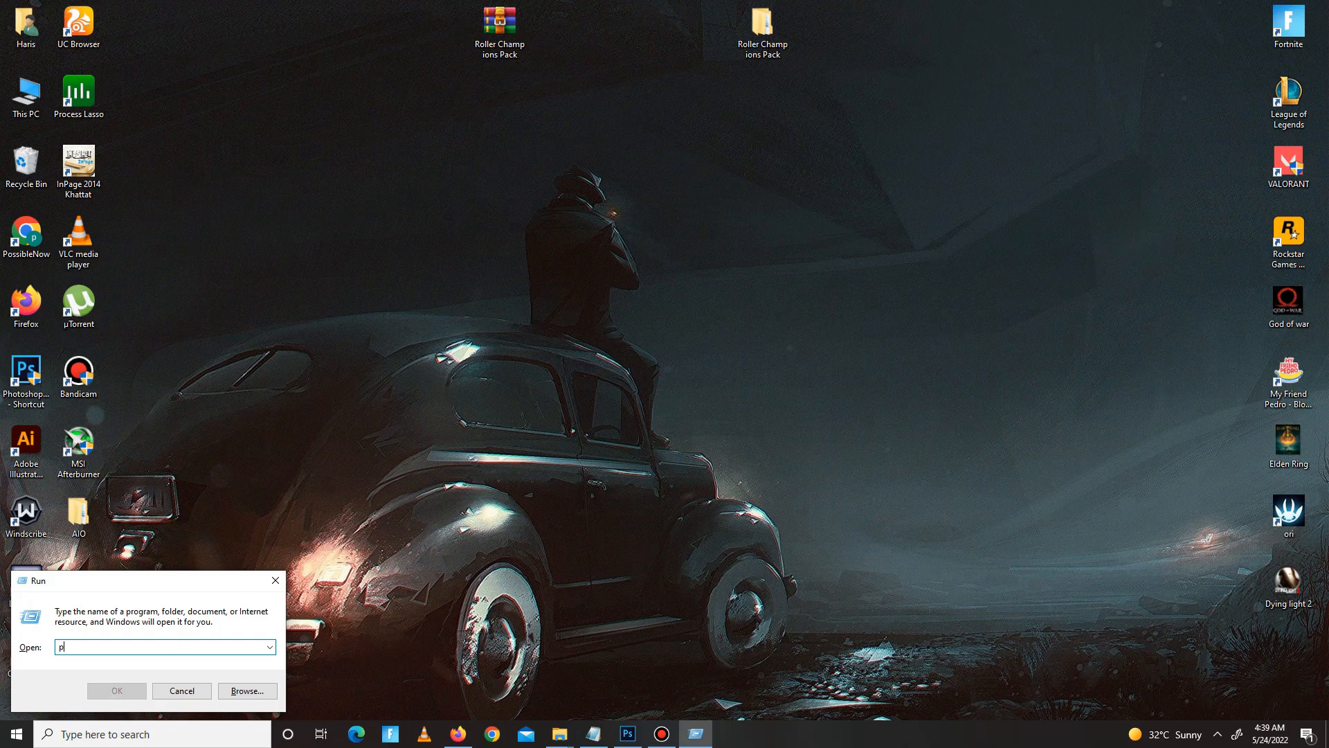
{"action": "type", "text": "refetch"}
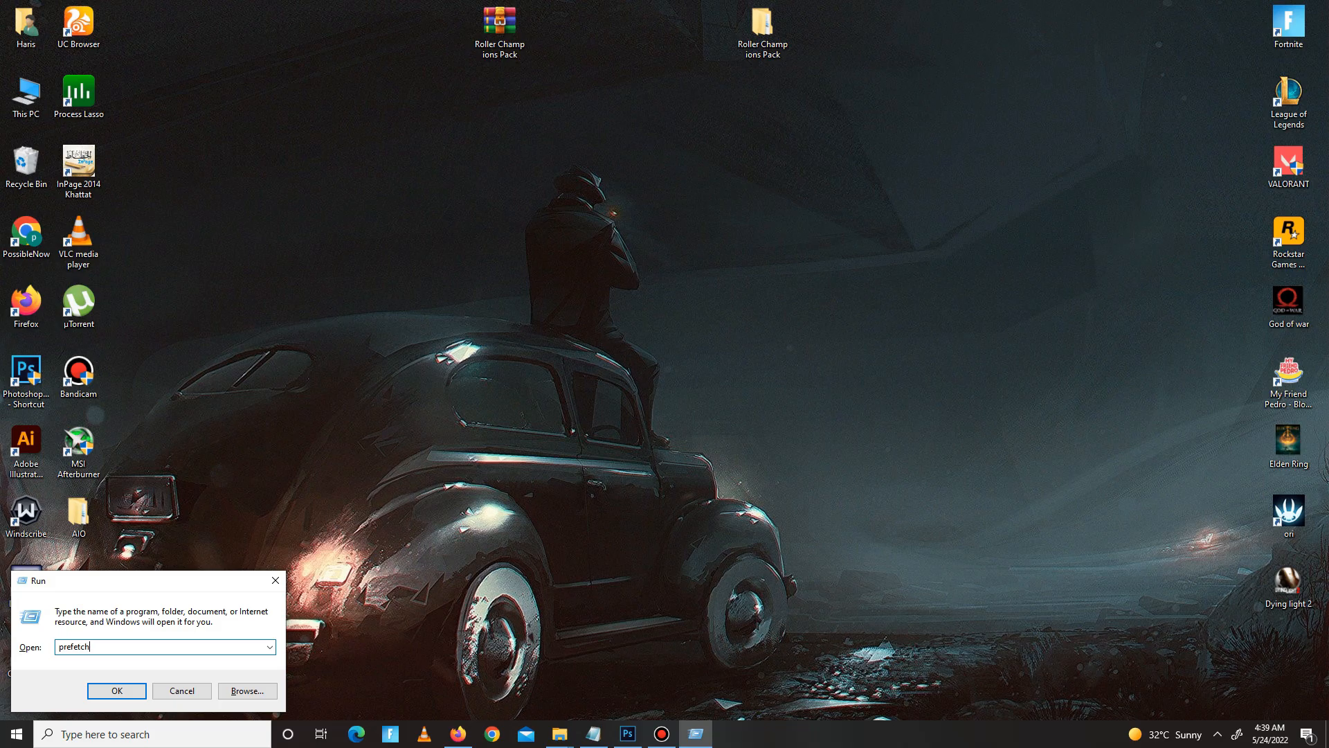
{"action": "left_click", "coordinate": [116, 689]}
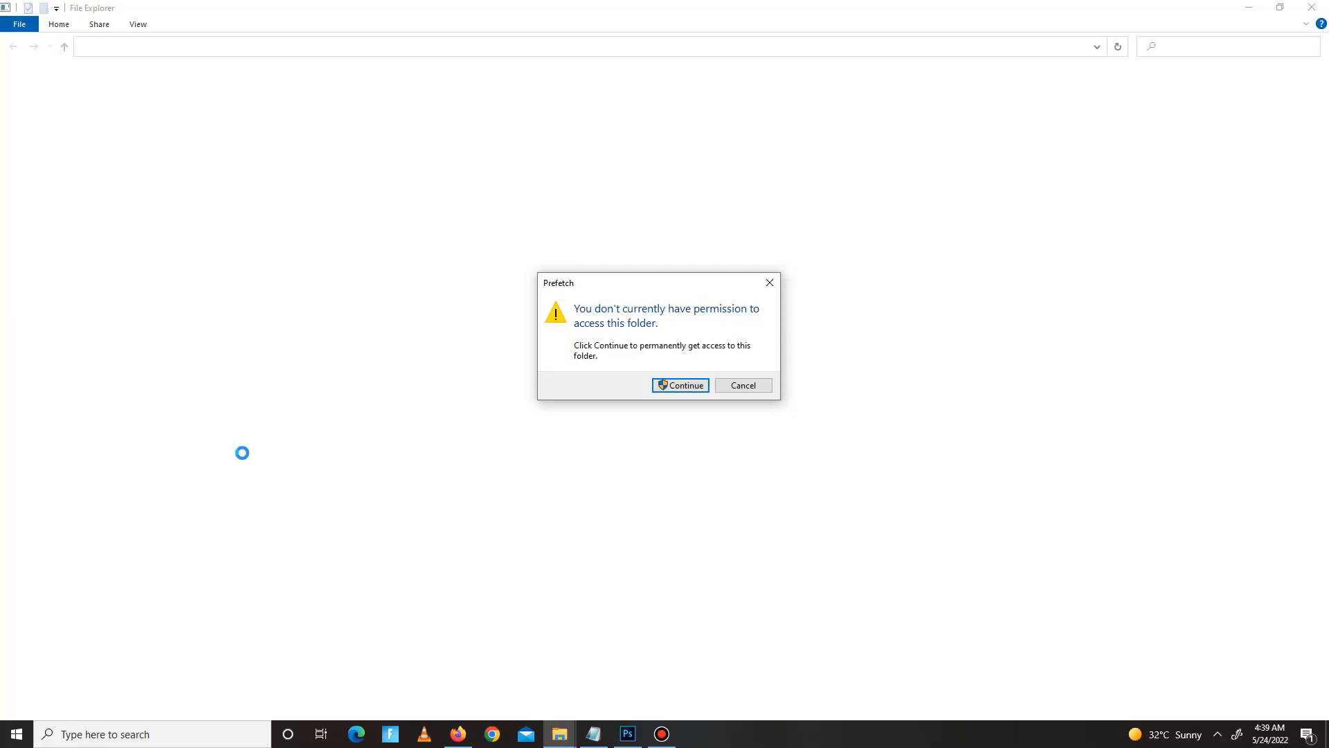
- Grant access via Continue so File Explorer lists the Prefetch folder's 254 items
{"action": "left_click", "coordinate": [680, 385]}
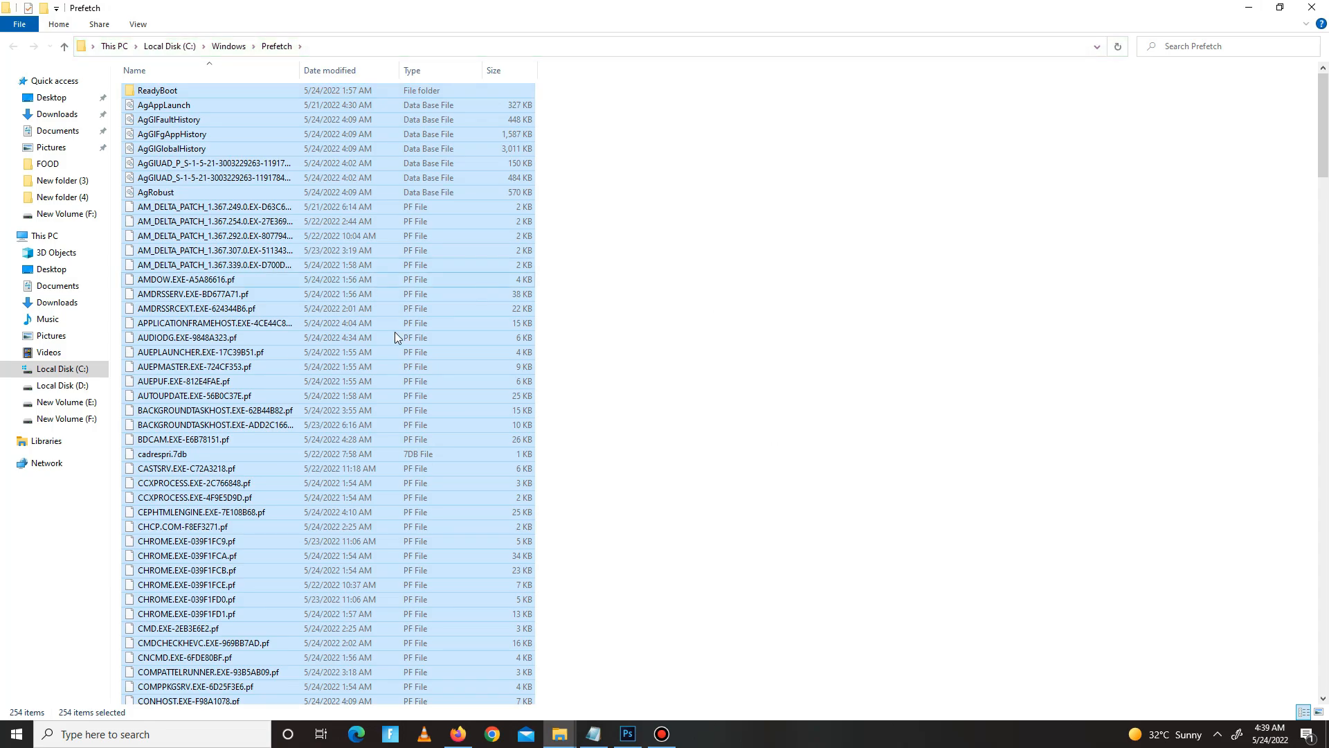
{"action": "mouse_move", "coordinate": [458, 324]}
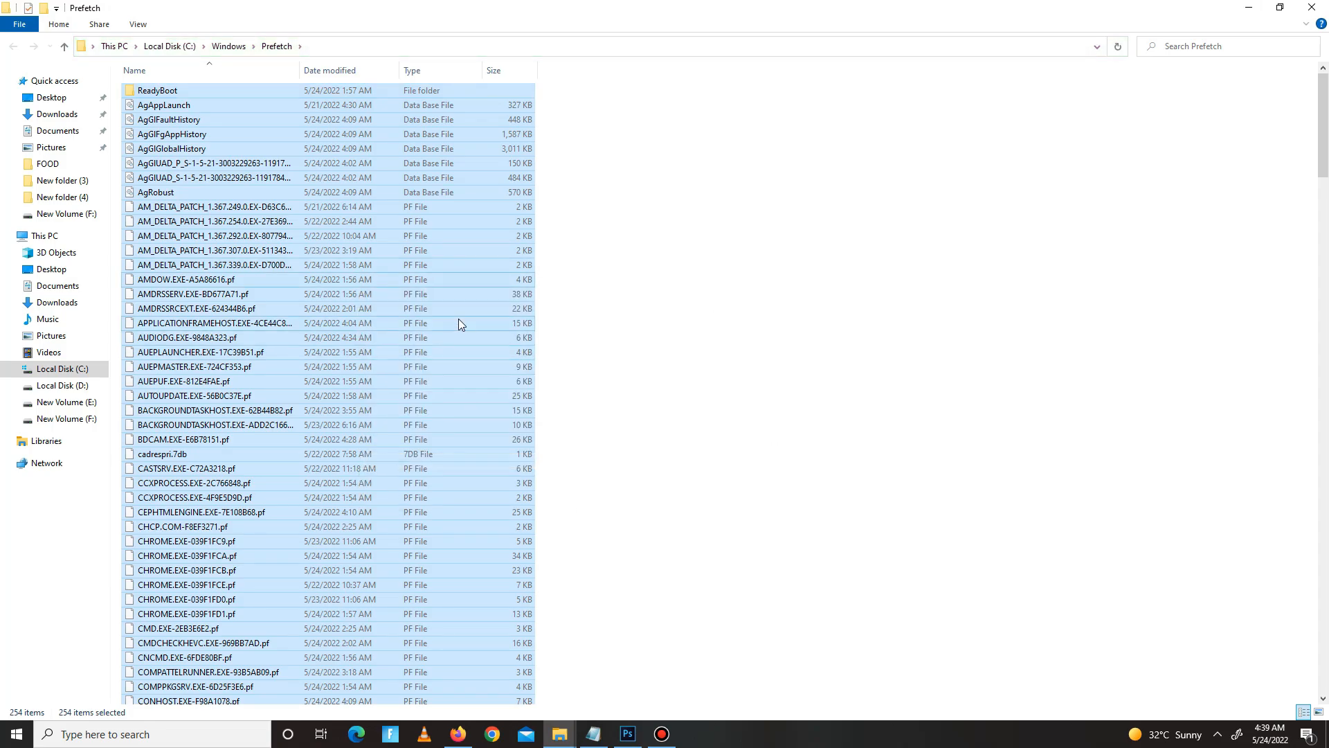